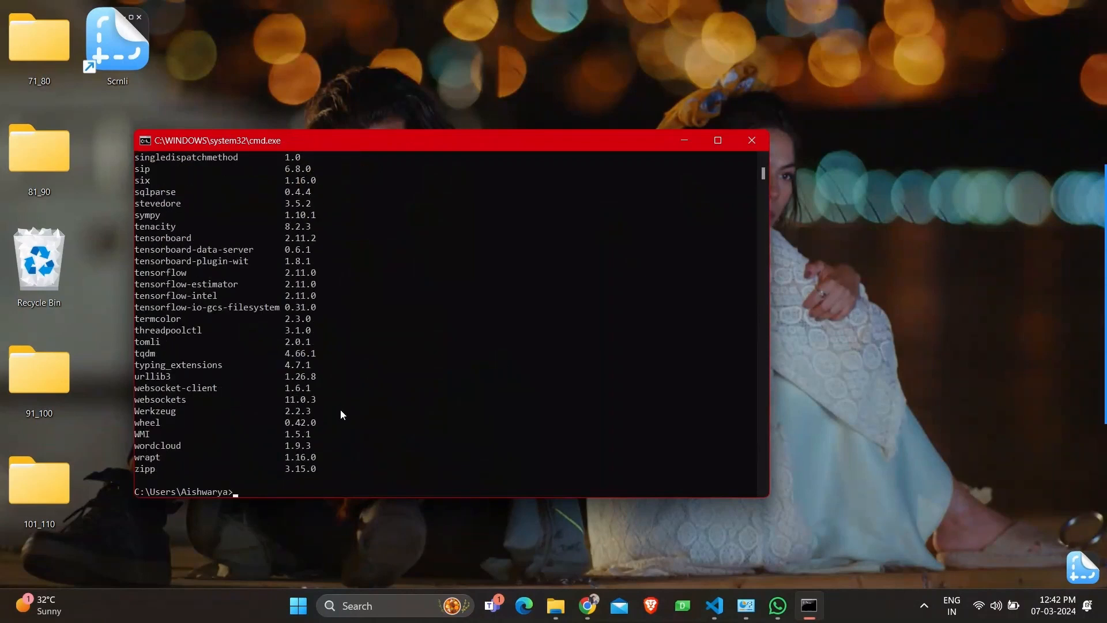
- Scroll through the Command Prompt output and begin typing 'pip freez'
scroll(up, 3)
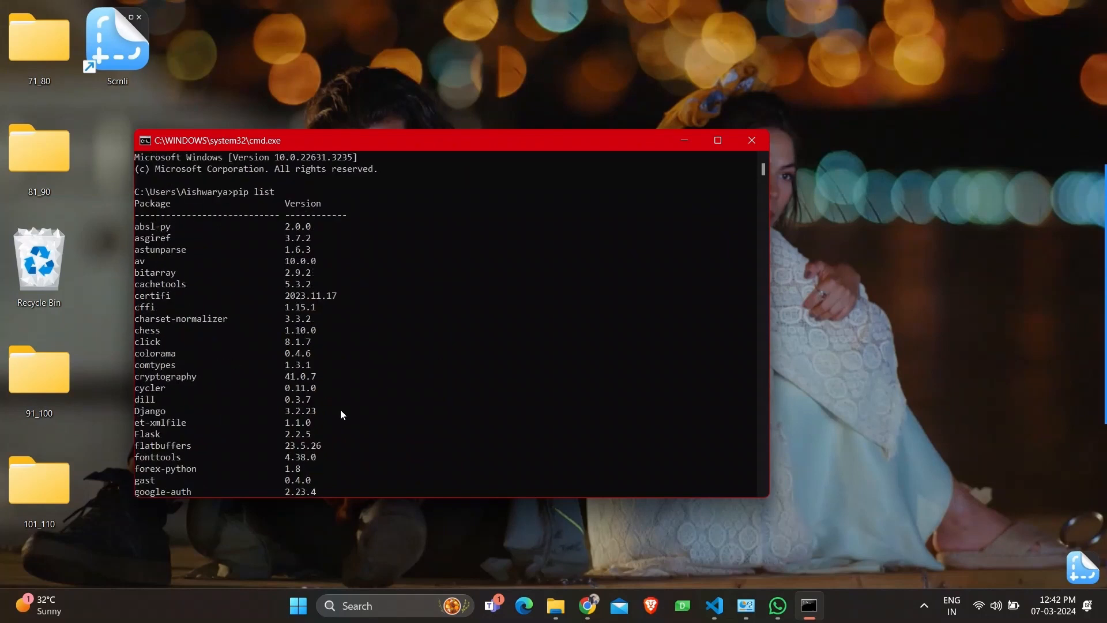
mouse_move(266, 236)
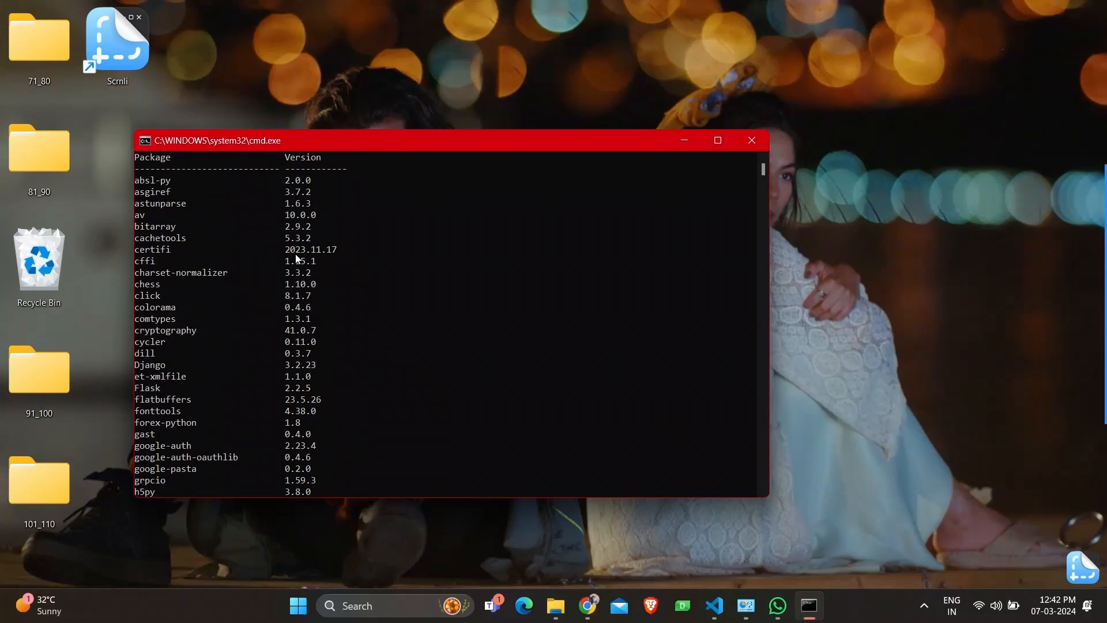
scroll(down, 3)
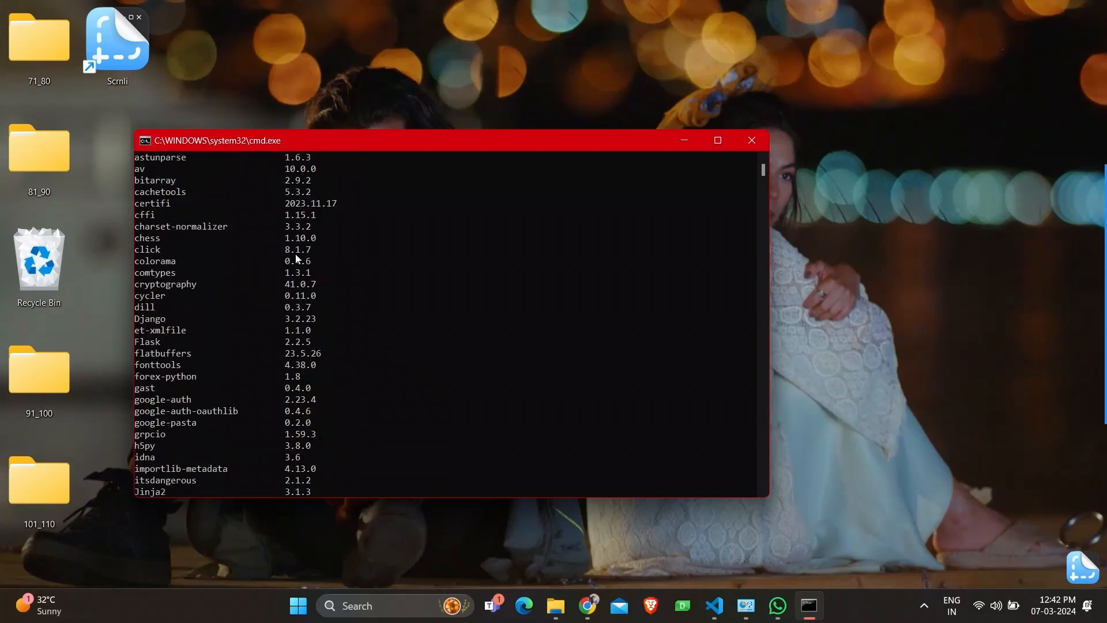
scroll(down, 3)
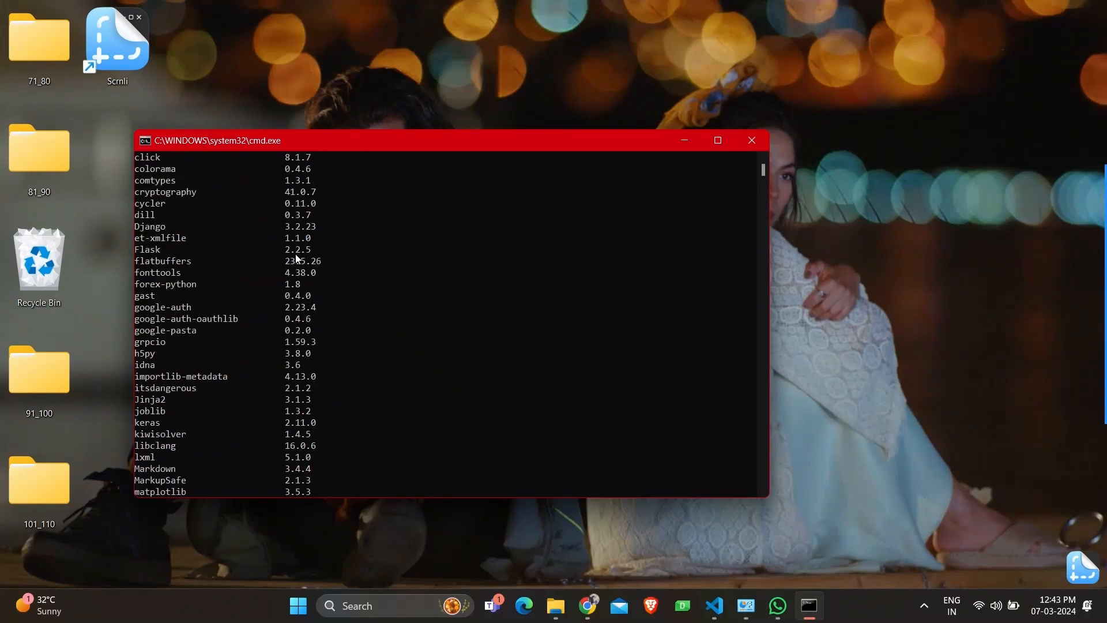
scroll(down, 3)
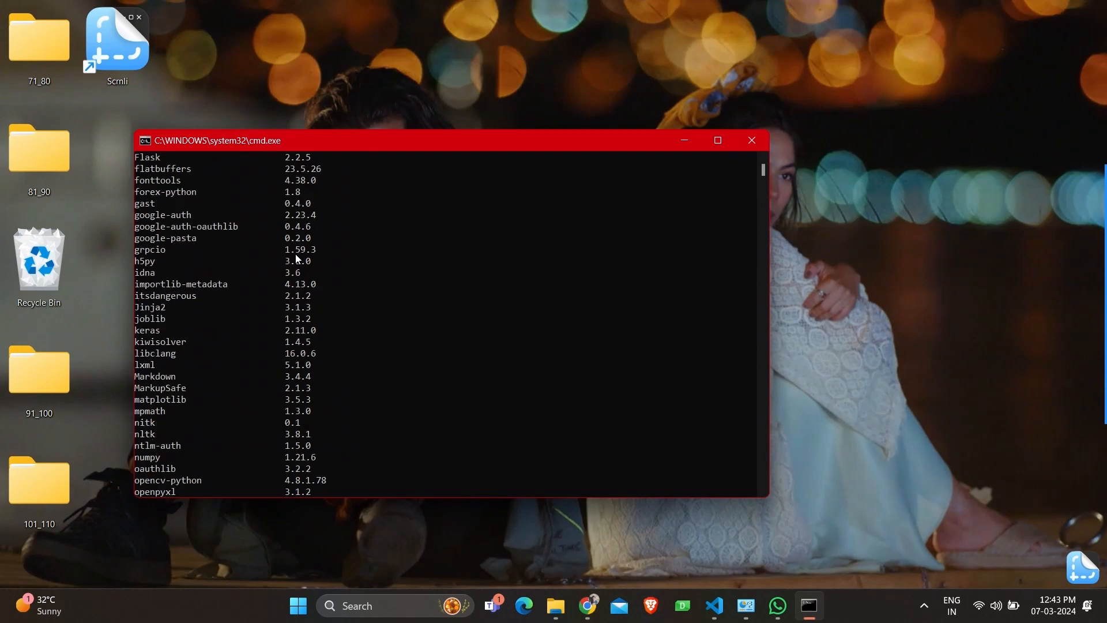
scroll(down, 3)
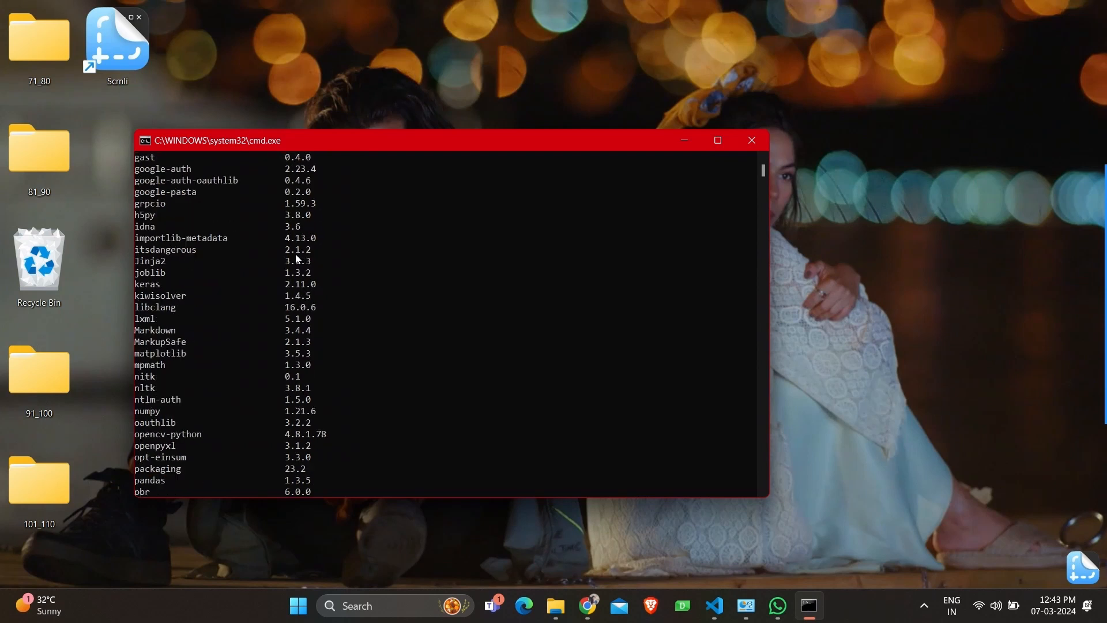
scroll(down, 3)
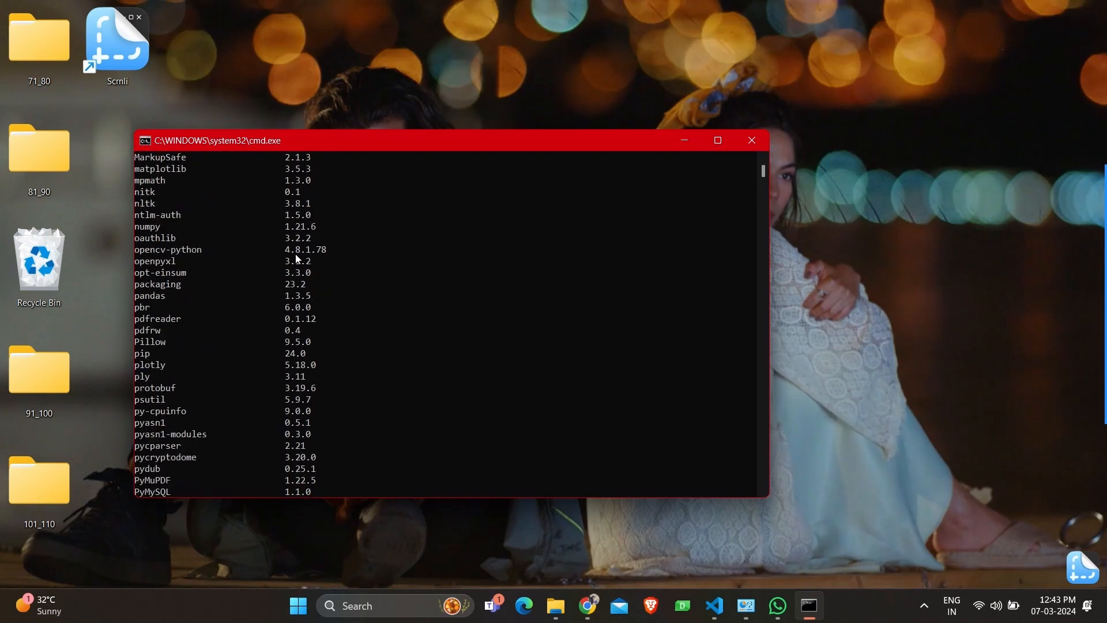
scroll(down, 3)
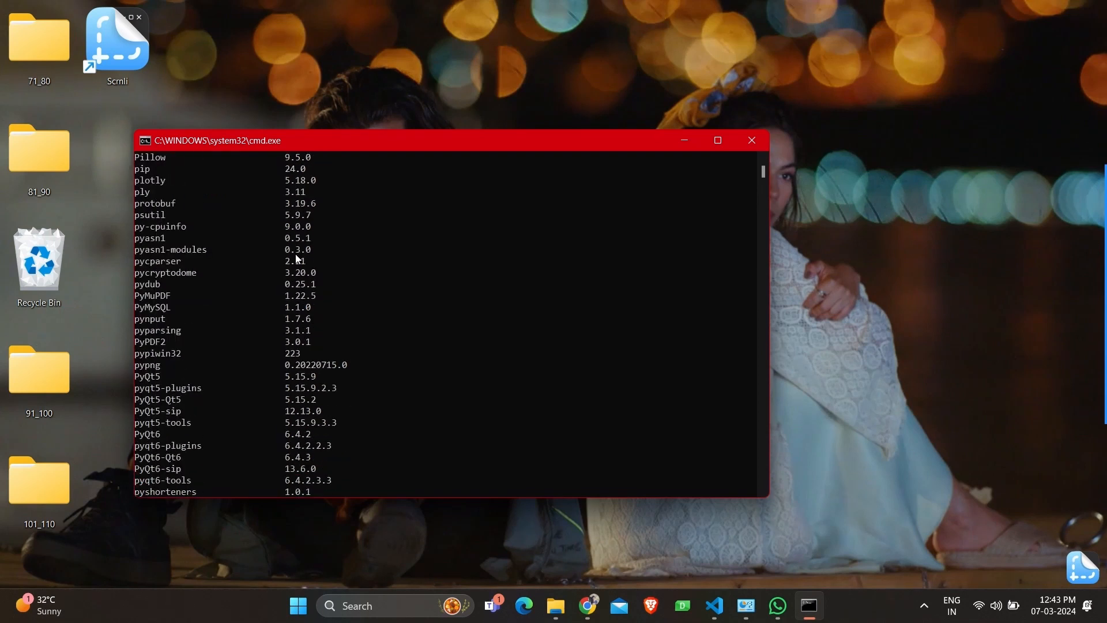
scroll(down, 3)
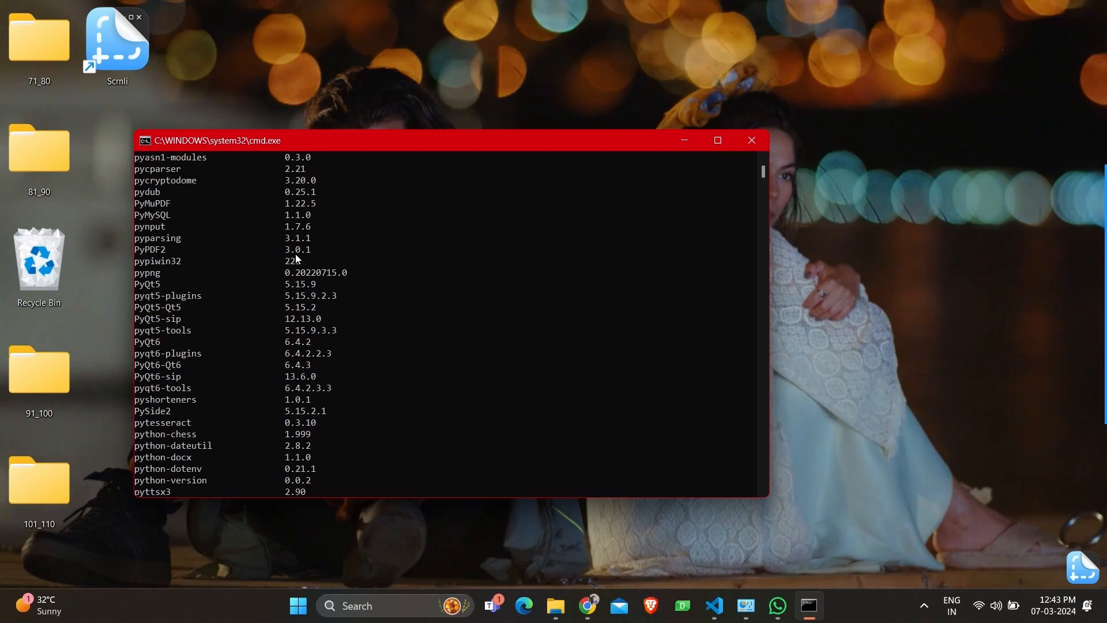
scroll(down, 3)
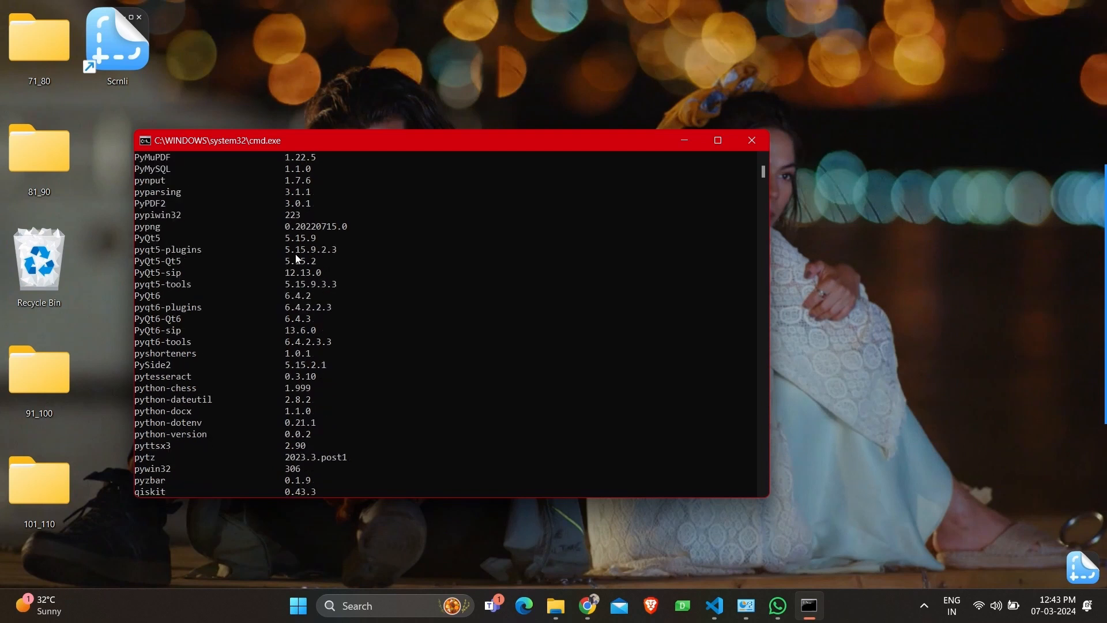
scroll(down, 3)
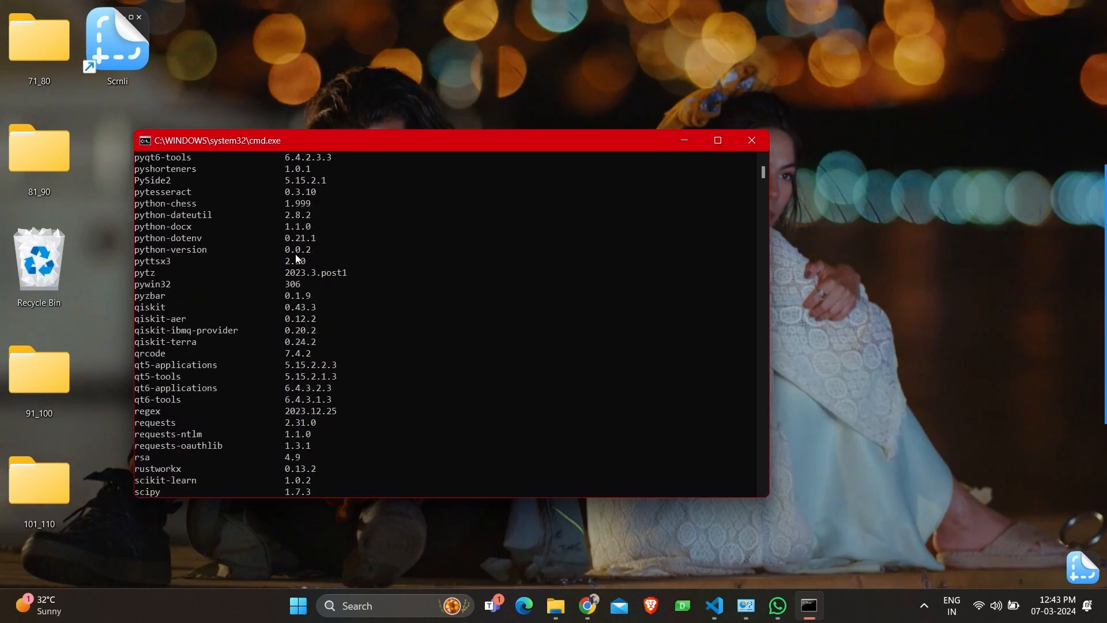
scroll(down, 3)
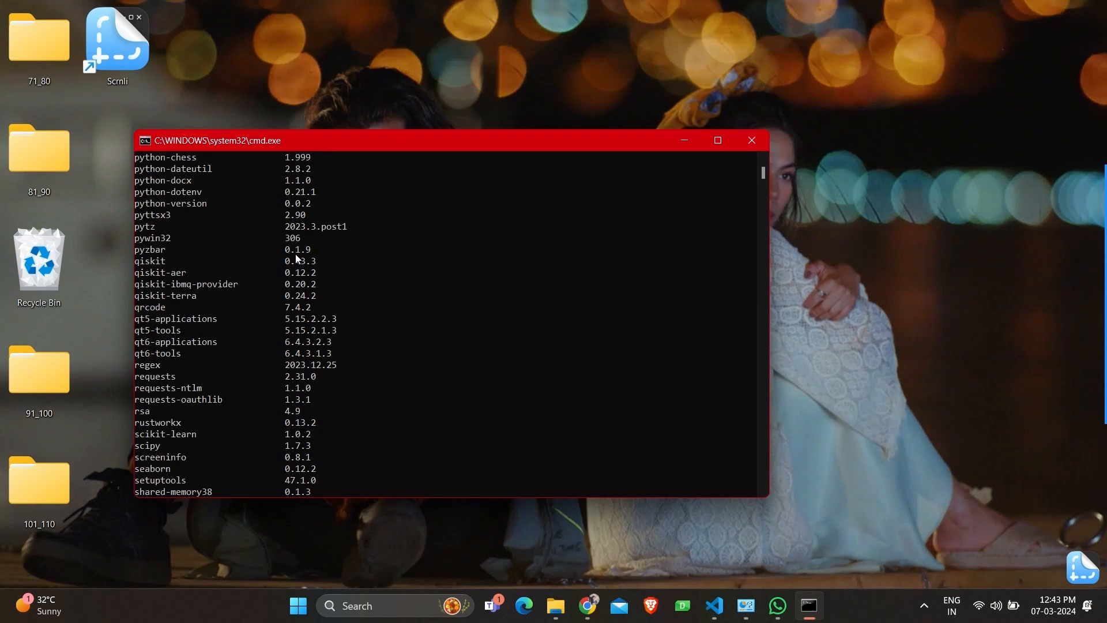
scroll(down, 3)
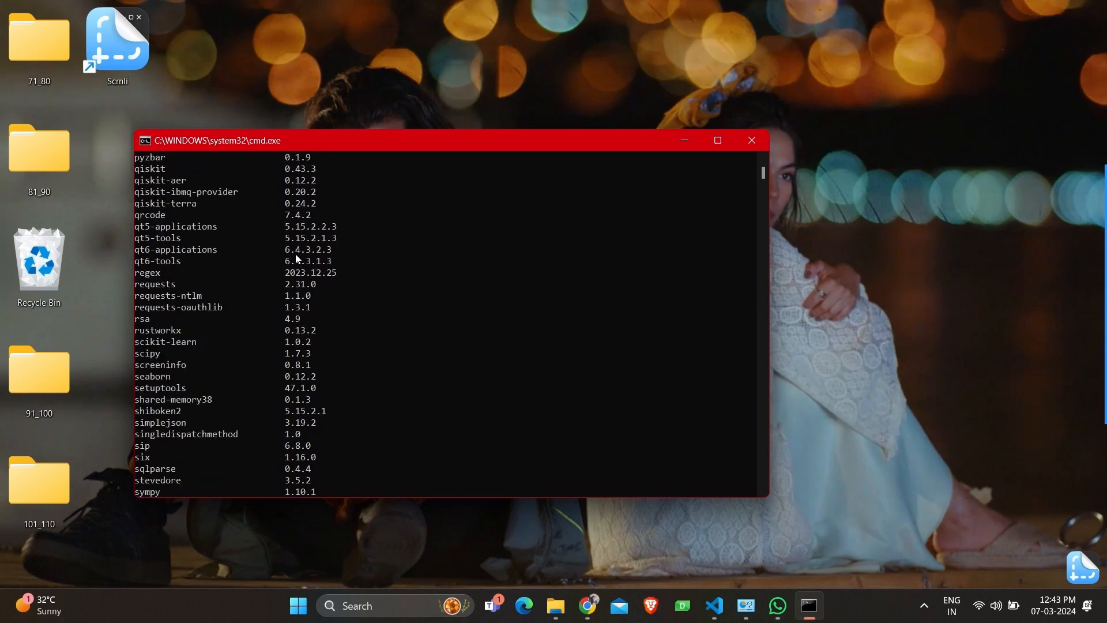
scroll(down, 3)
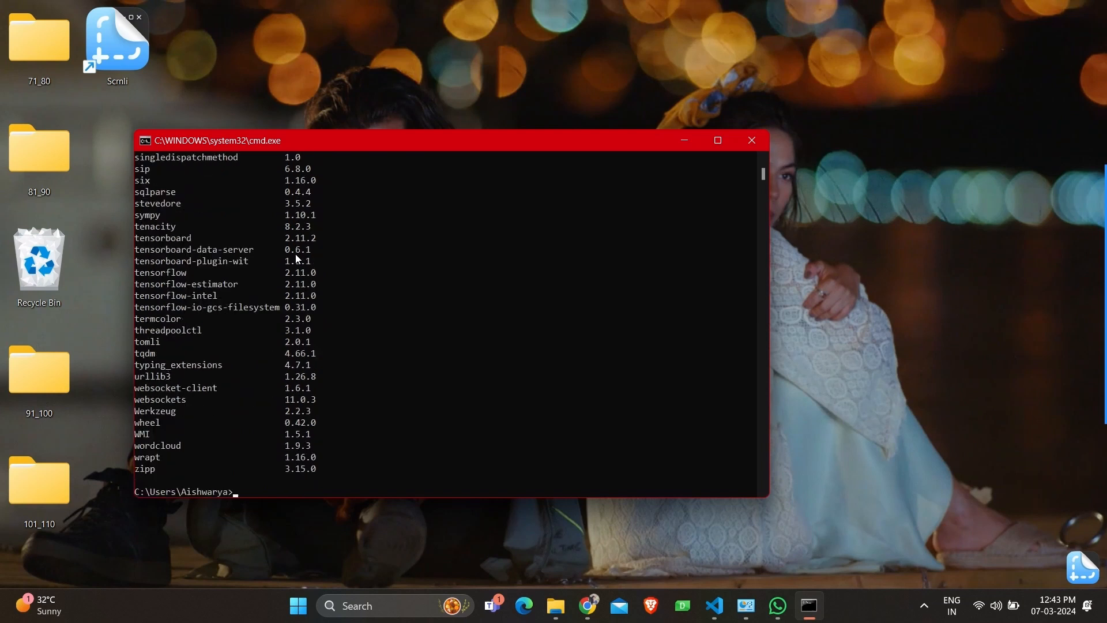
scroll(down, 3)
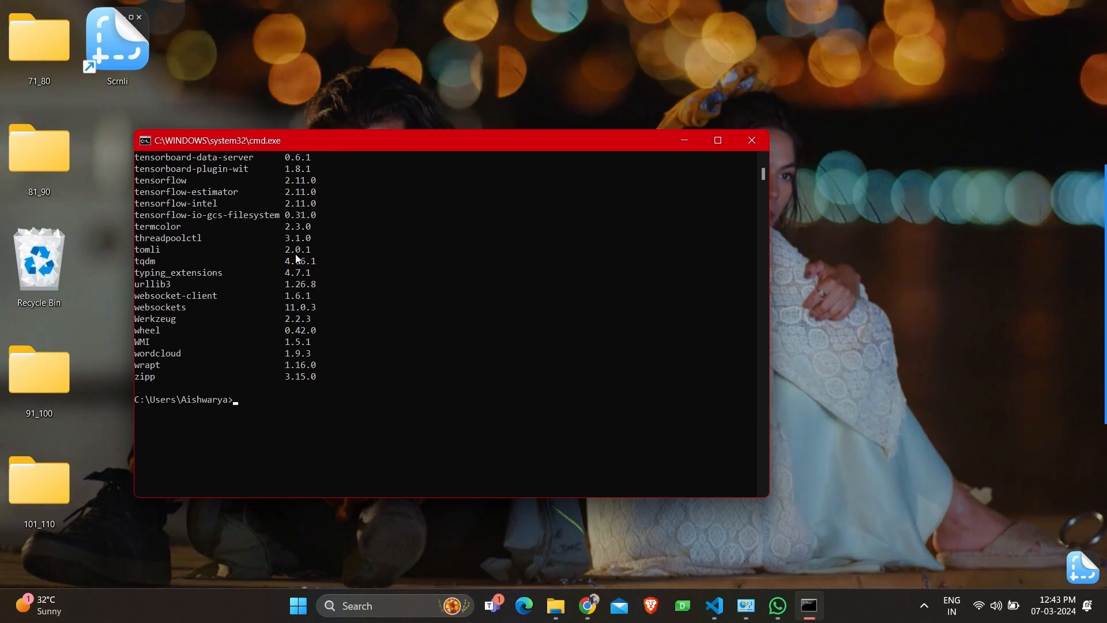
text(pip f)
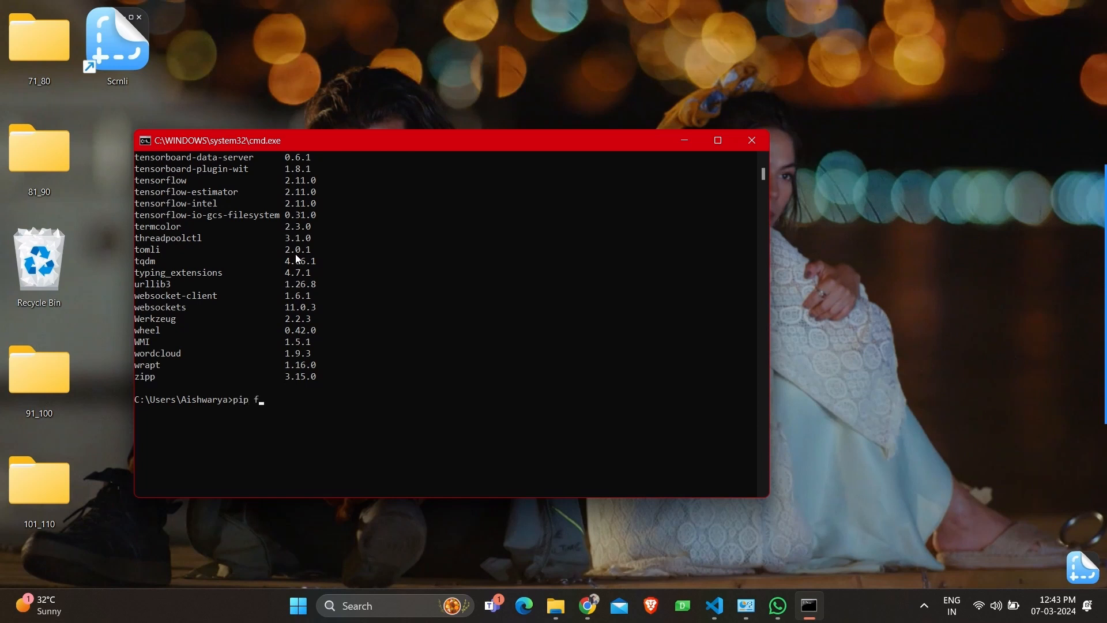
text(reez)
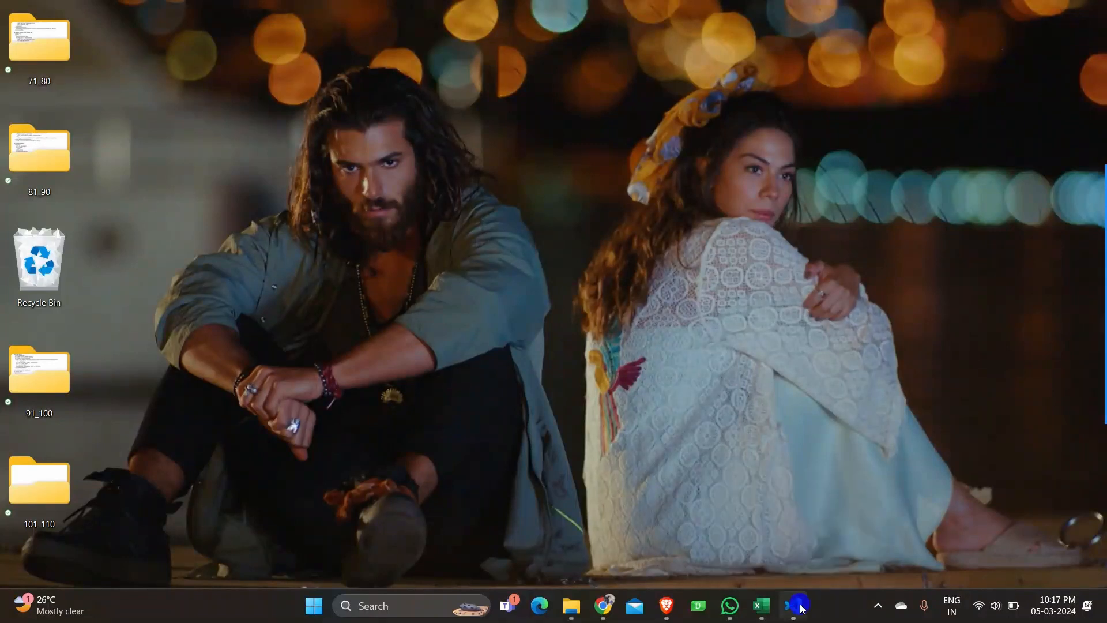
- Bring up pdf_word.py in VS Code, dismiss the Docker recommendation, and scroll down
click(796, 605)
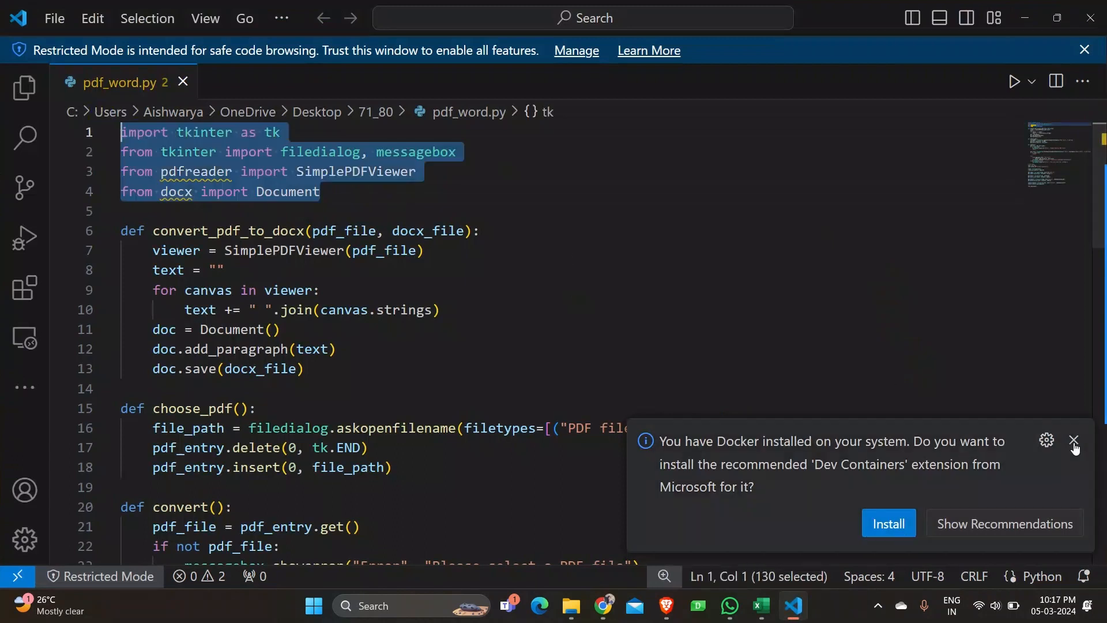
click(1072, 440)
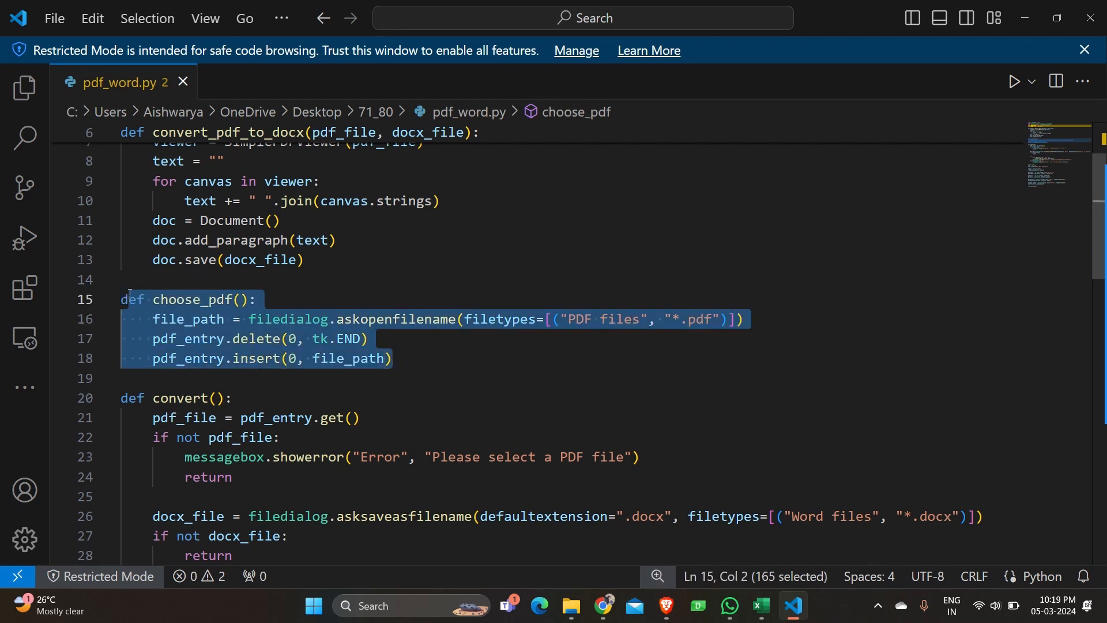
scroll(down, 3)
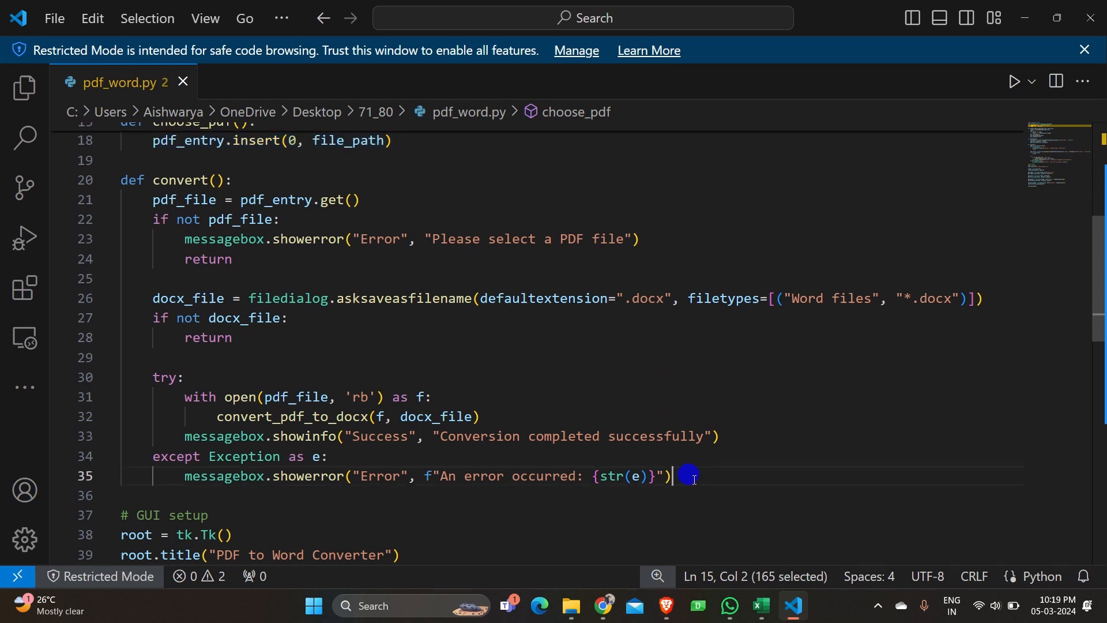
drag(680, 475, 128, 179)
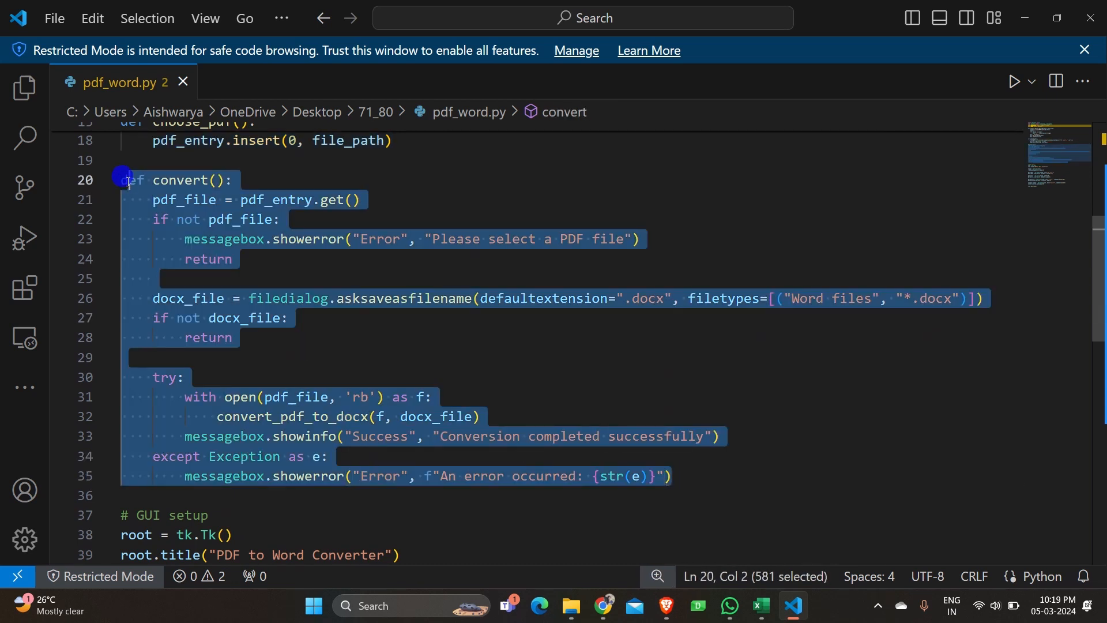
scroll(down, 3)
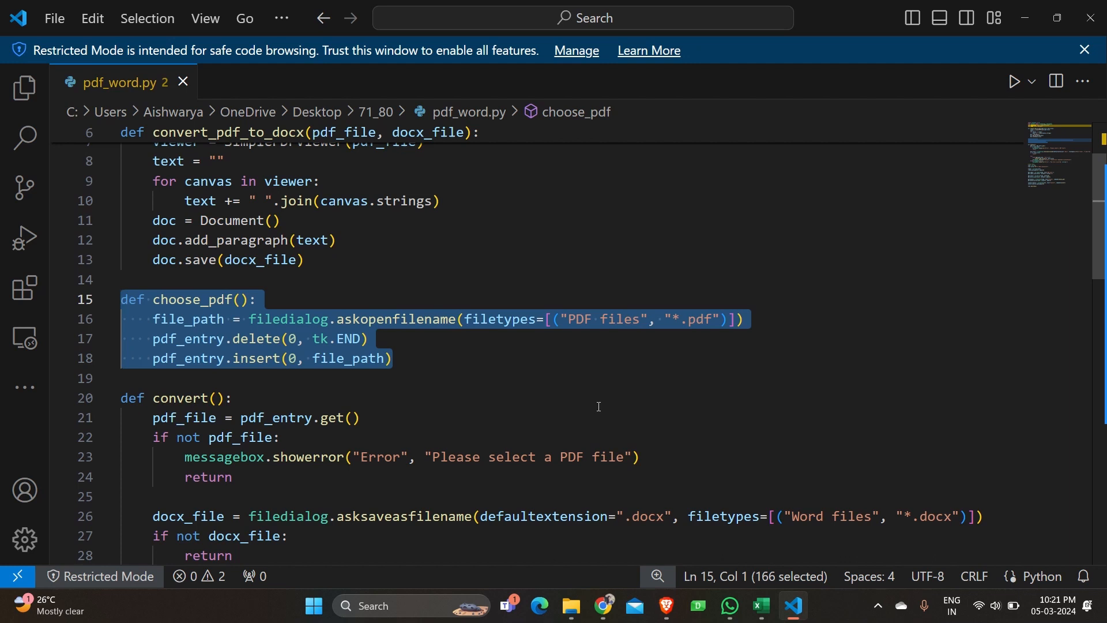
scroll(down, 3)
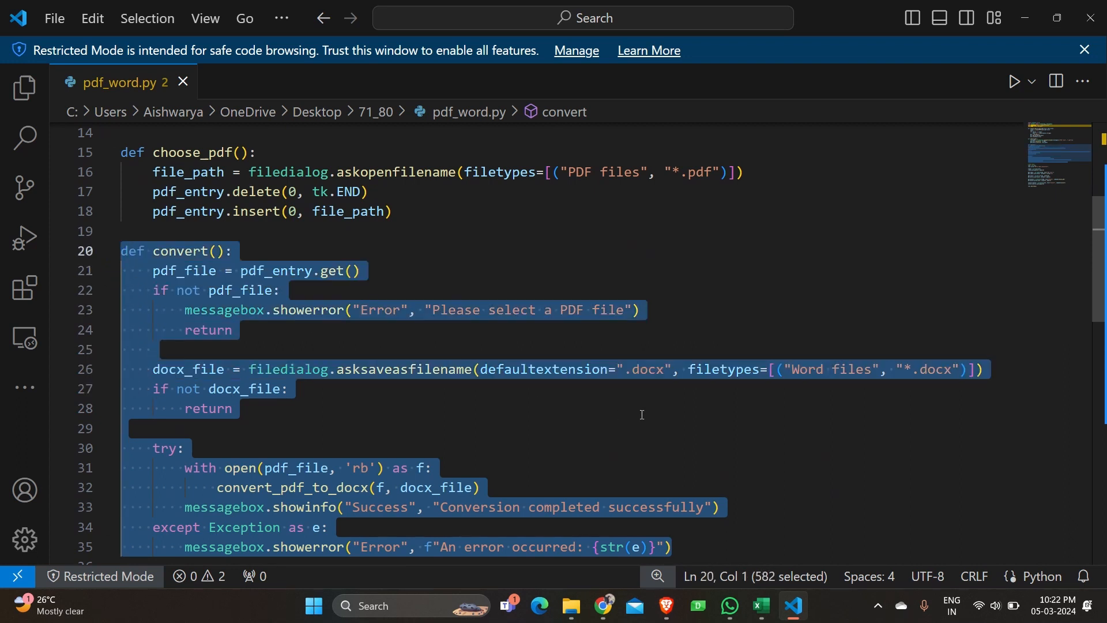
scroll(down, 3)
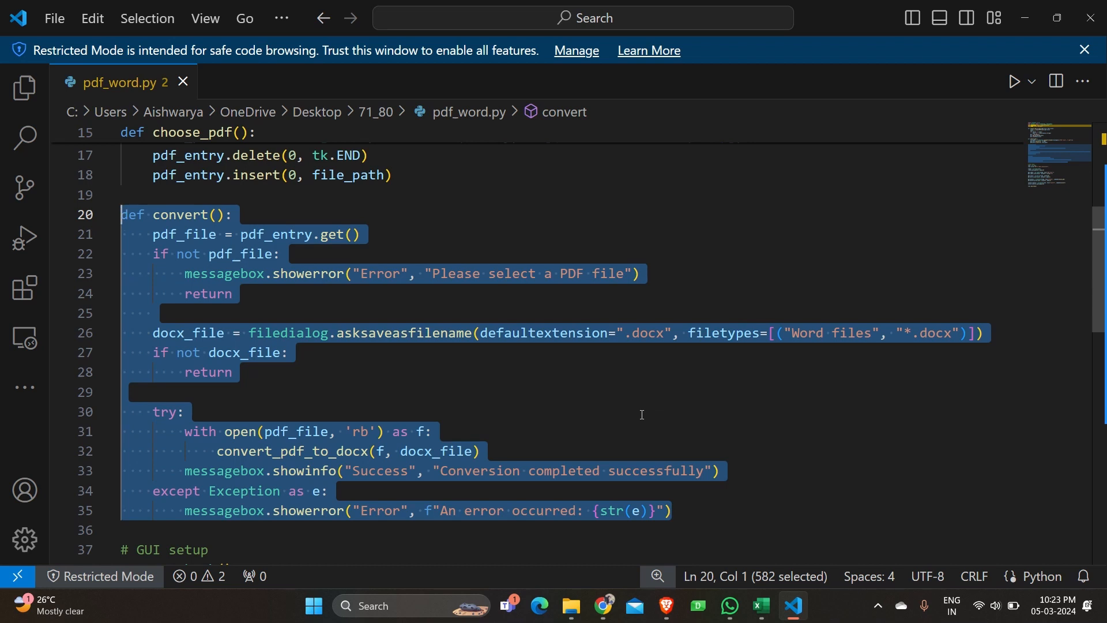
scroll(down, 3)
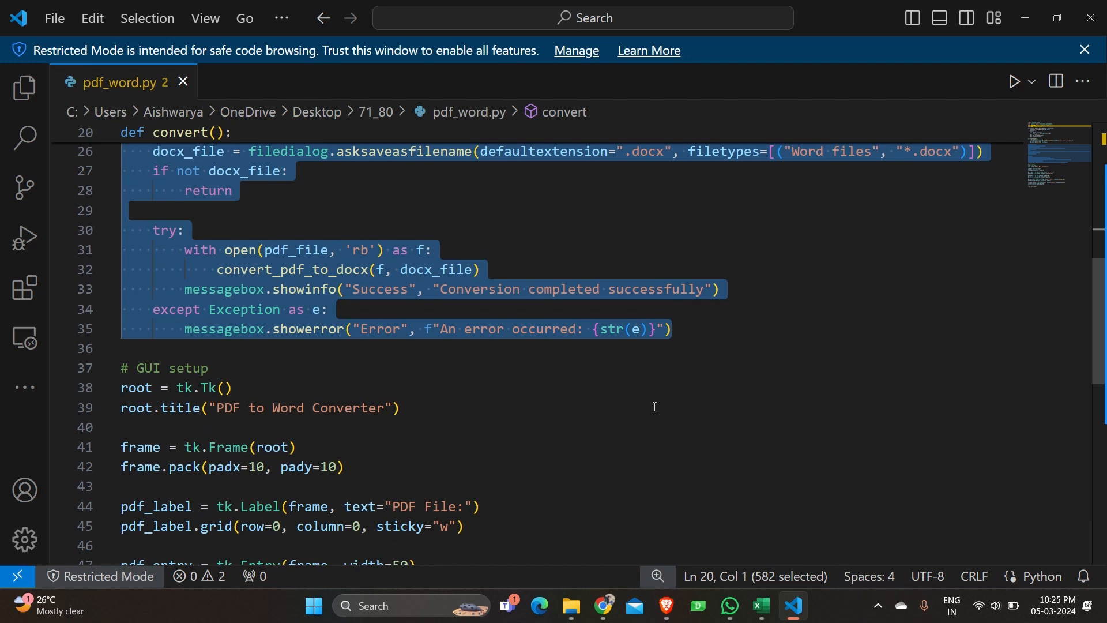
- Scroll to root.mainloop() at the end of pdf_word.py and minimize VS Code
scroll(down, 3)
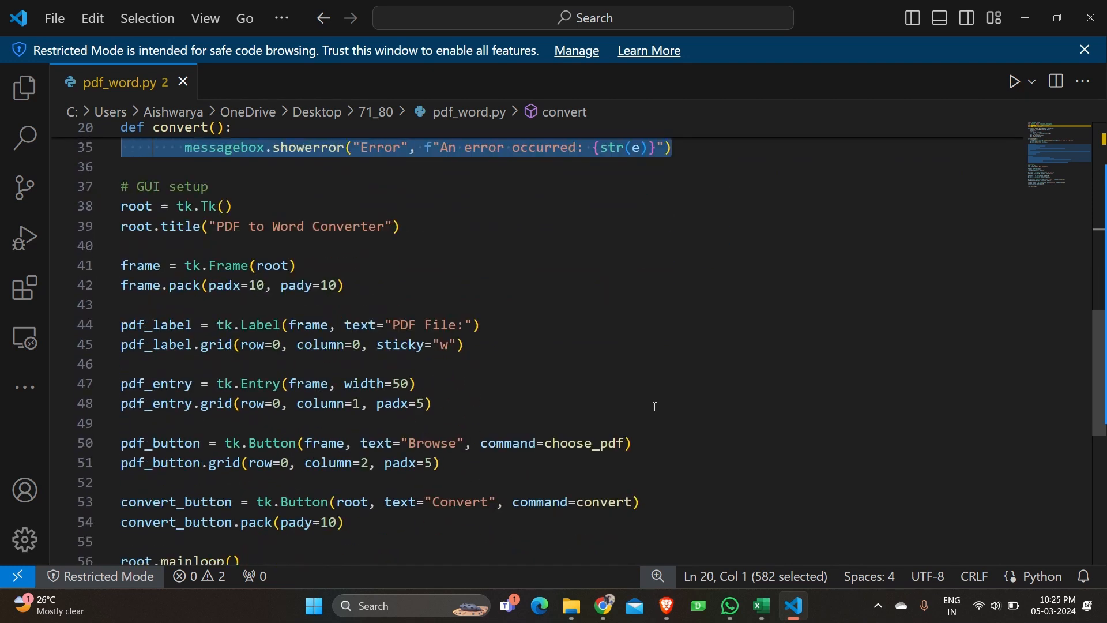
scroll(down, 3)
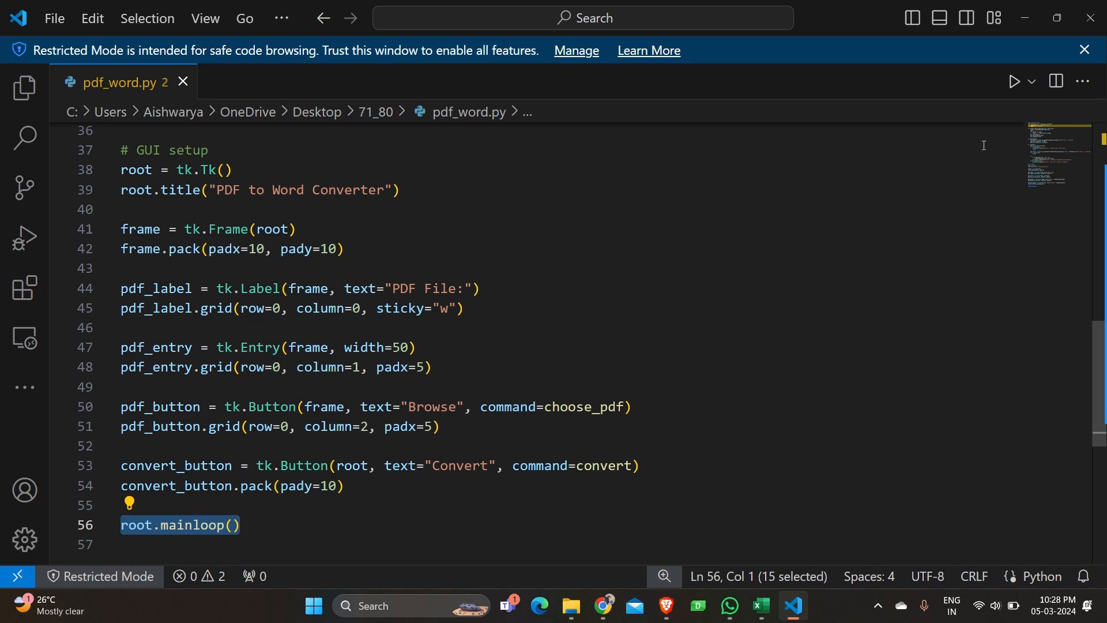
mouse_move(1024, 18)
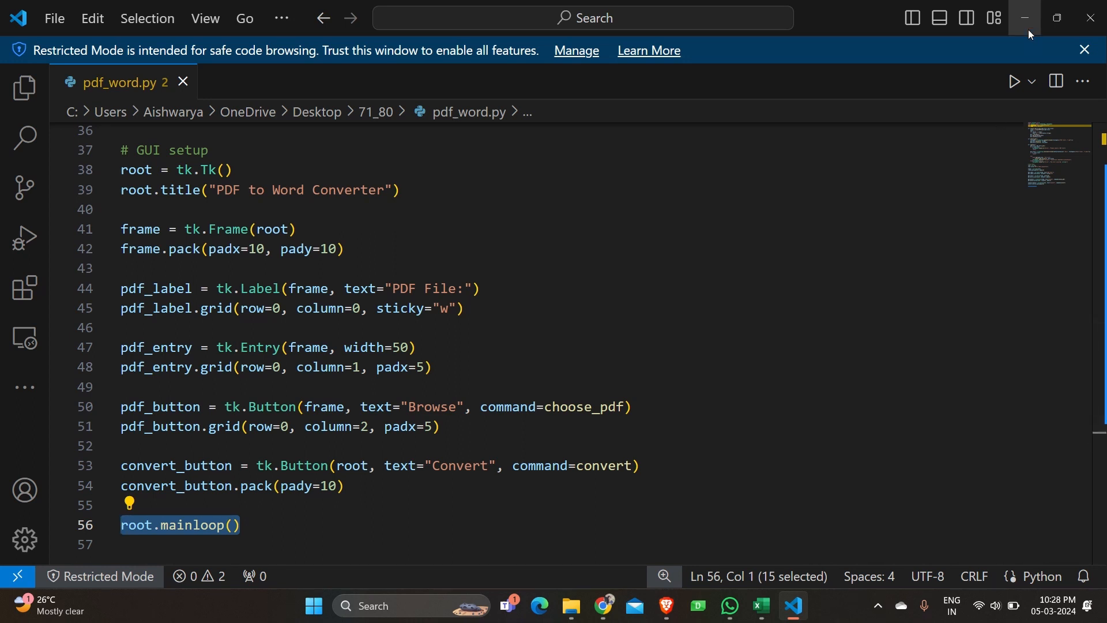
click(1024, 18)
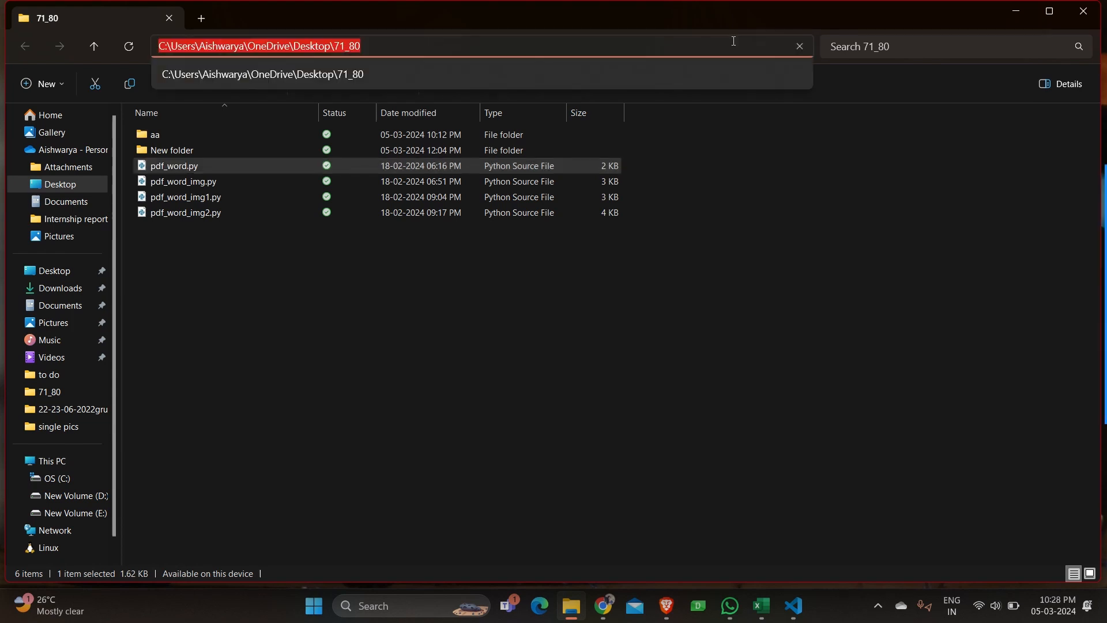
- Open Command Prompt in the 71_80 folder and run python pdf_word.py
text(cmd)
text(py)
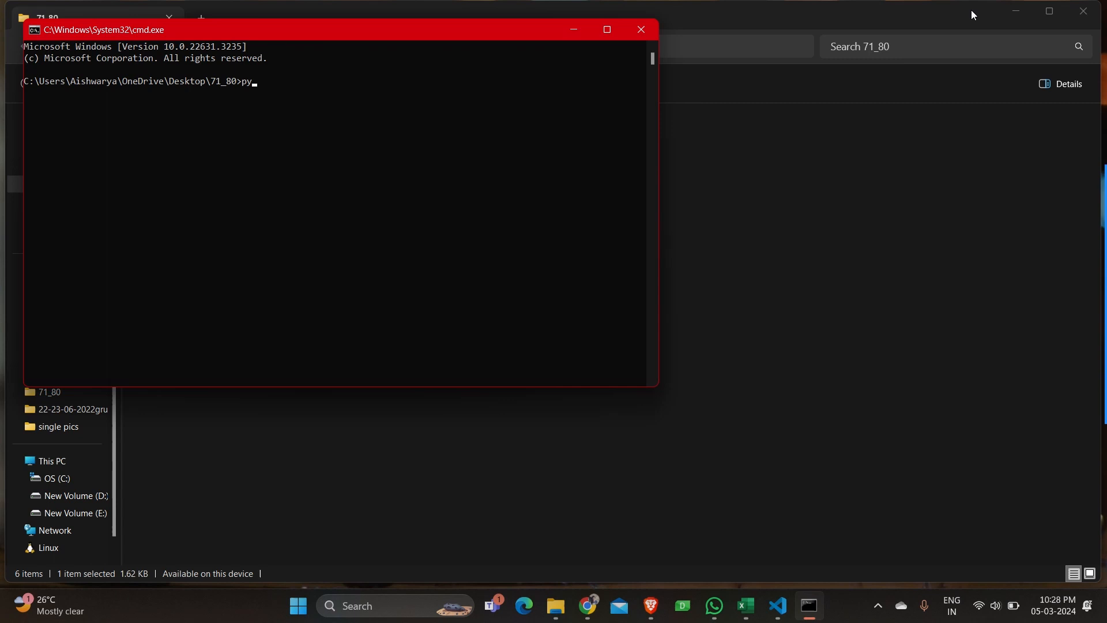
text(thon)
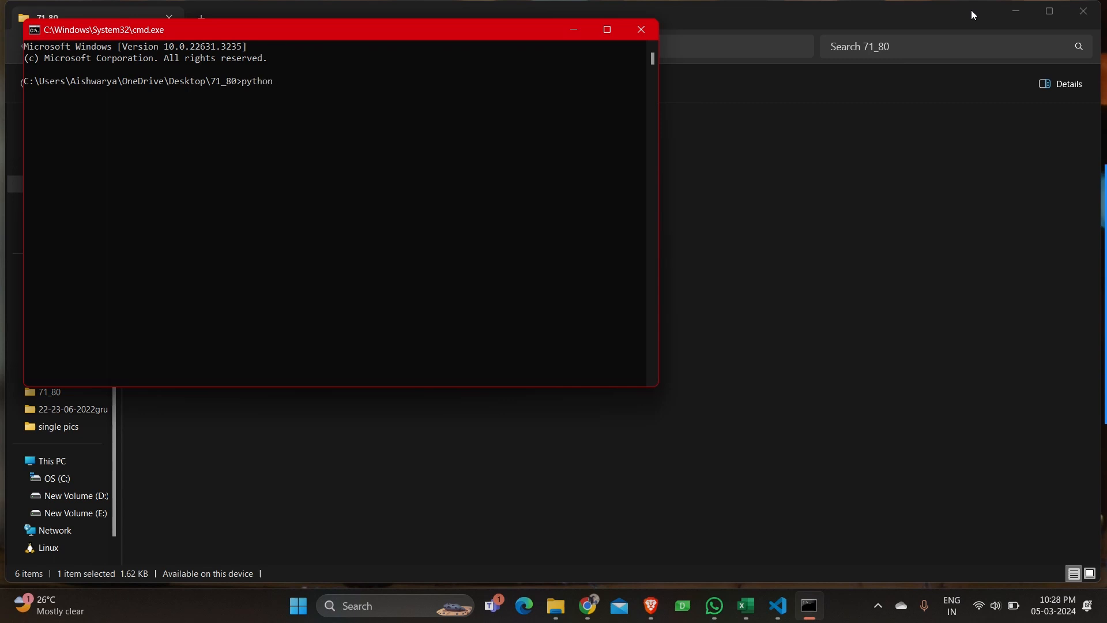
text(pdf_word.py)
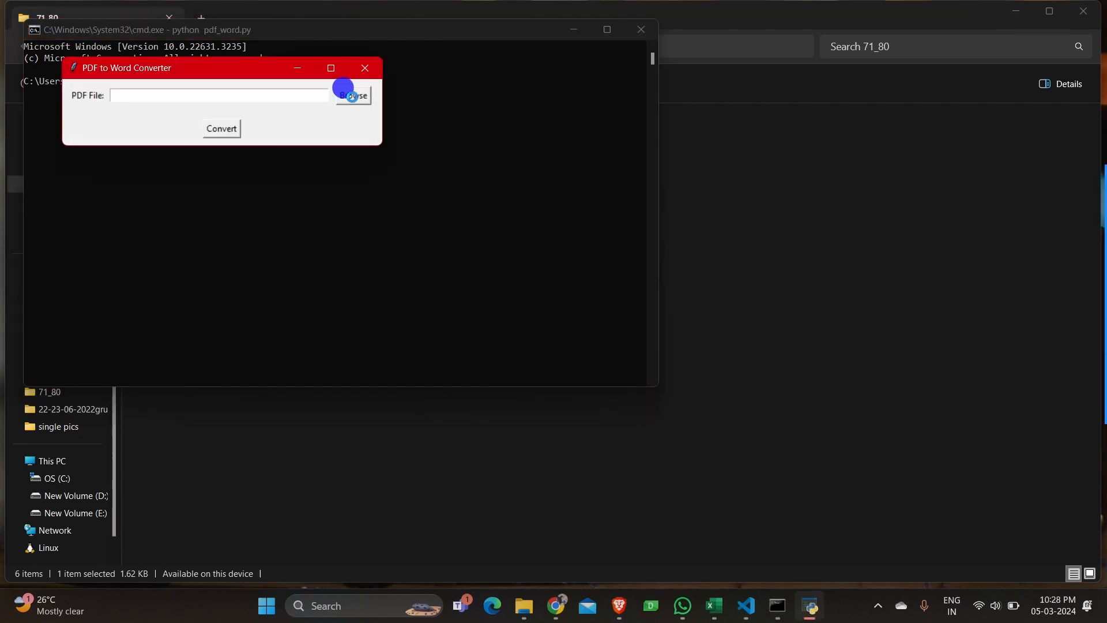
- Select the Problem_Statement PDF from Documents and start the conversion
click(352, 95)
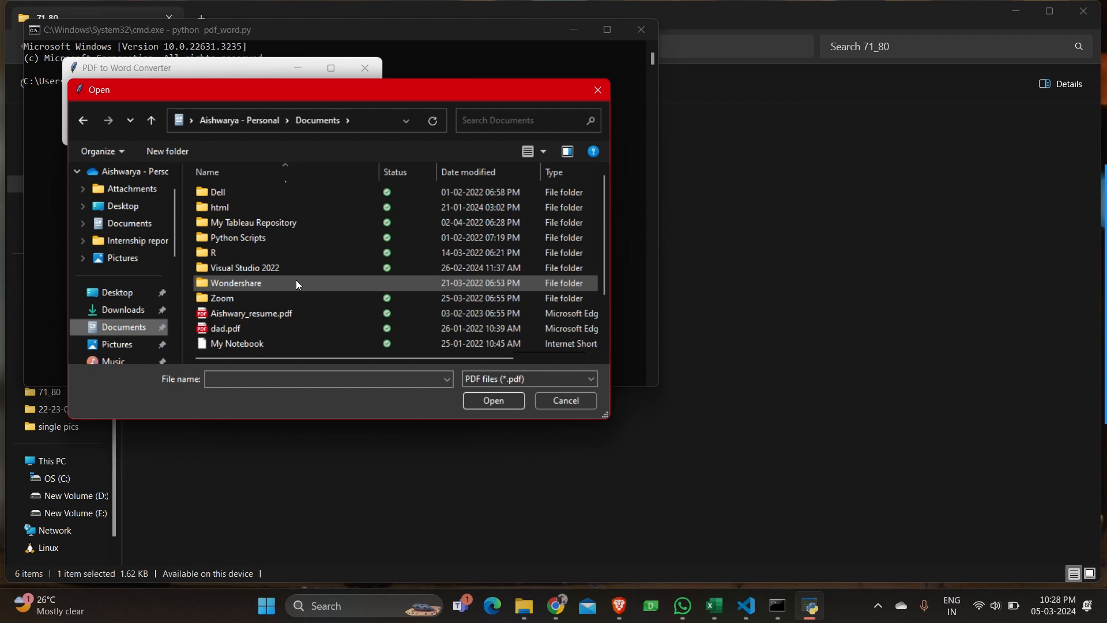
scroll(down, 3)
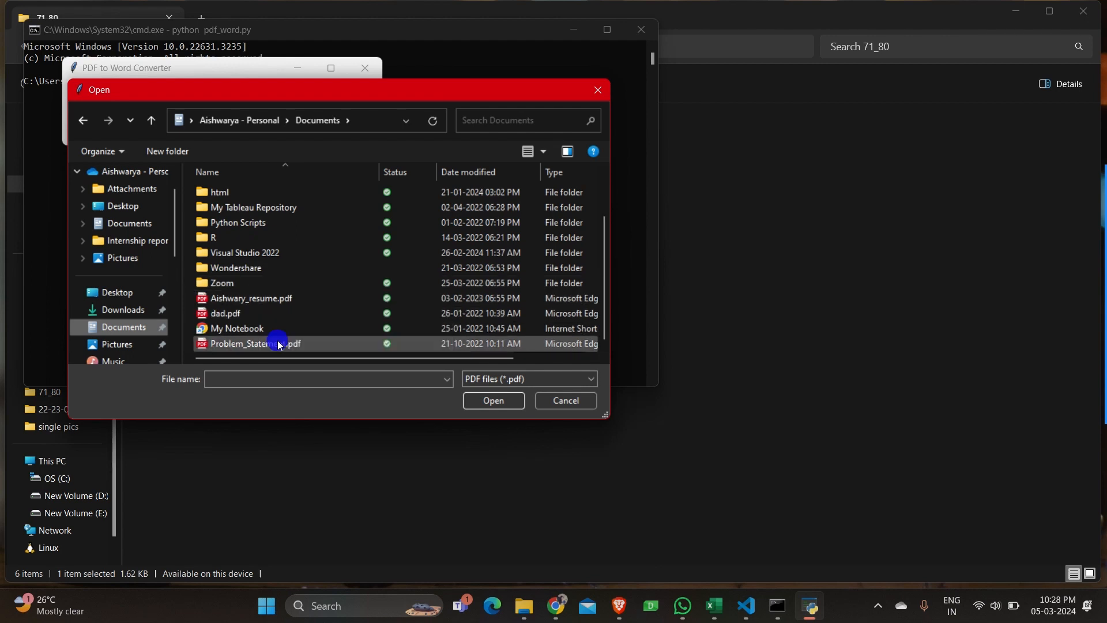
click(565, 400)
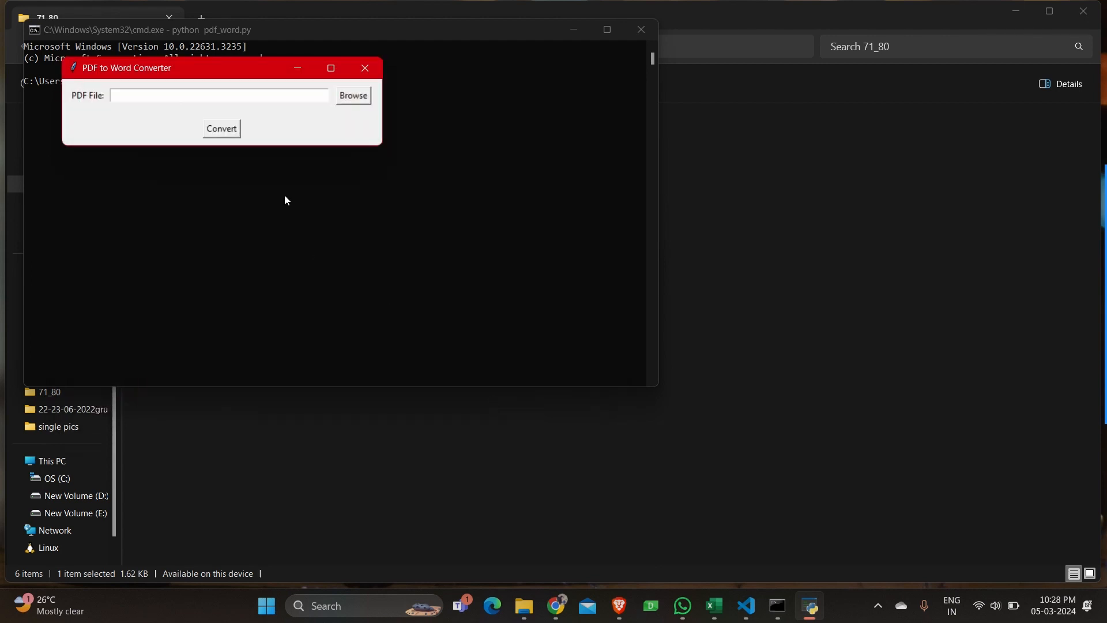
click(352, 95)
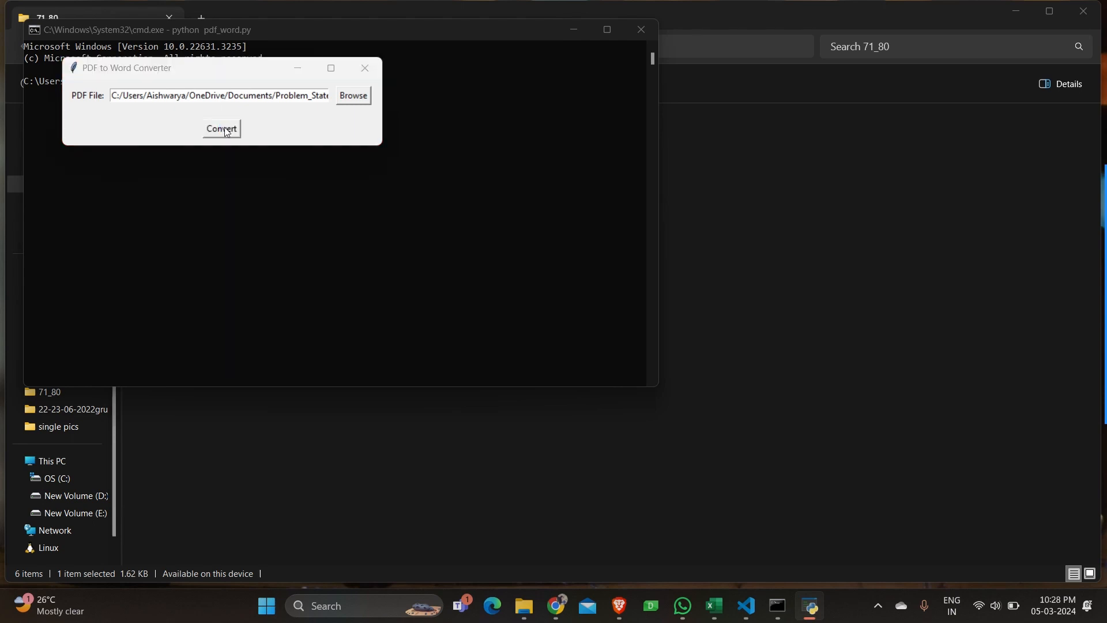
click(221, 129)
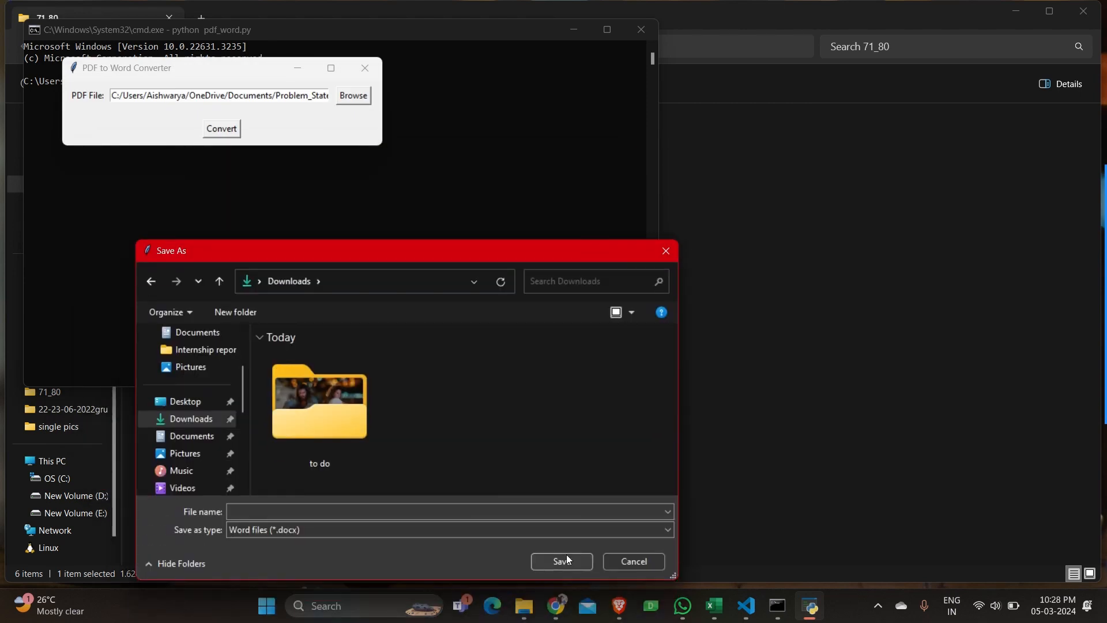
- Save the converted document as 'word' in Downloads and dismiss the success message
click(449, 511)
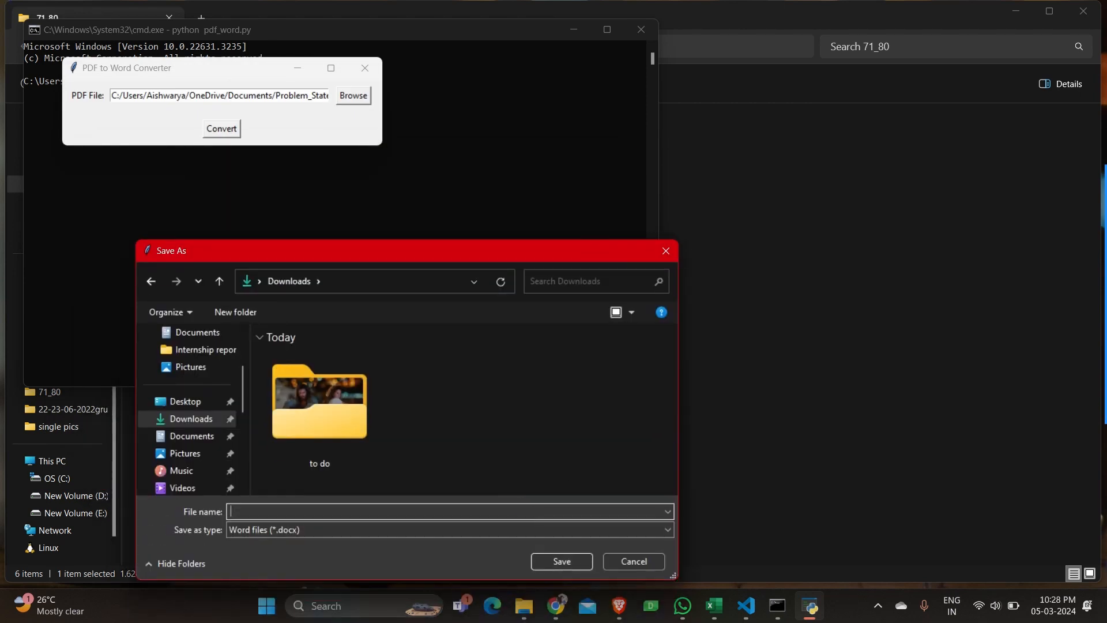
text(word)
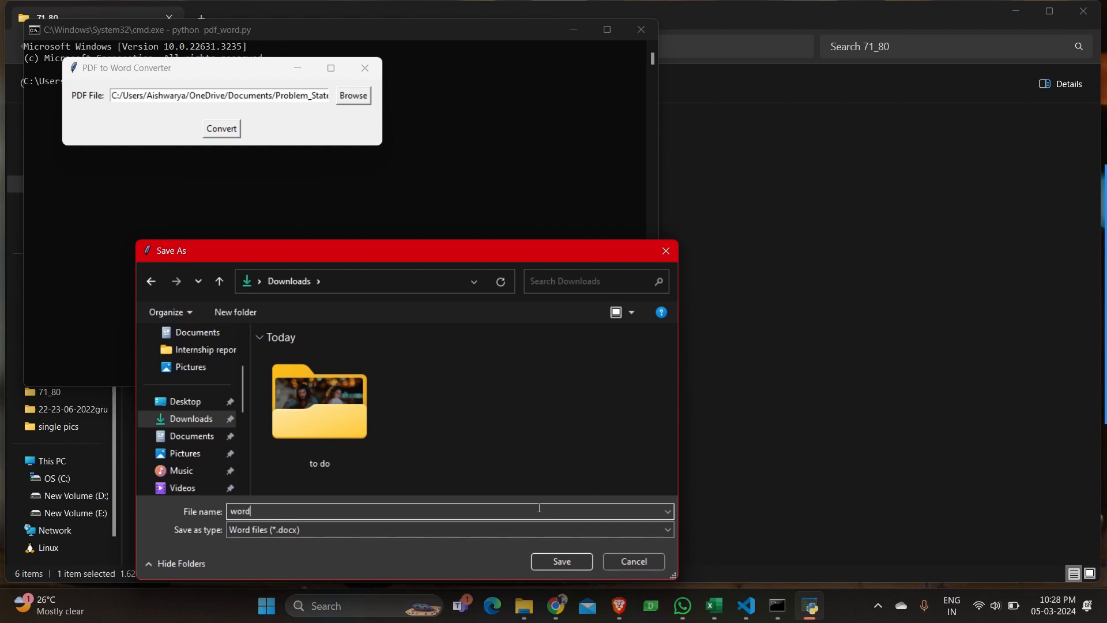
click(560, 560)
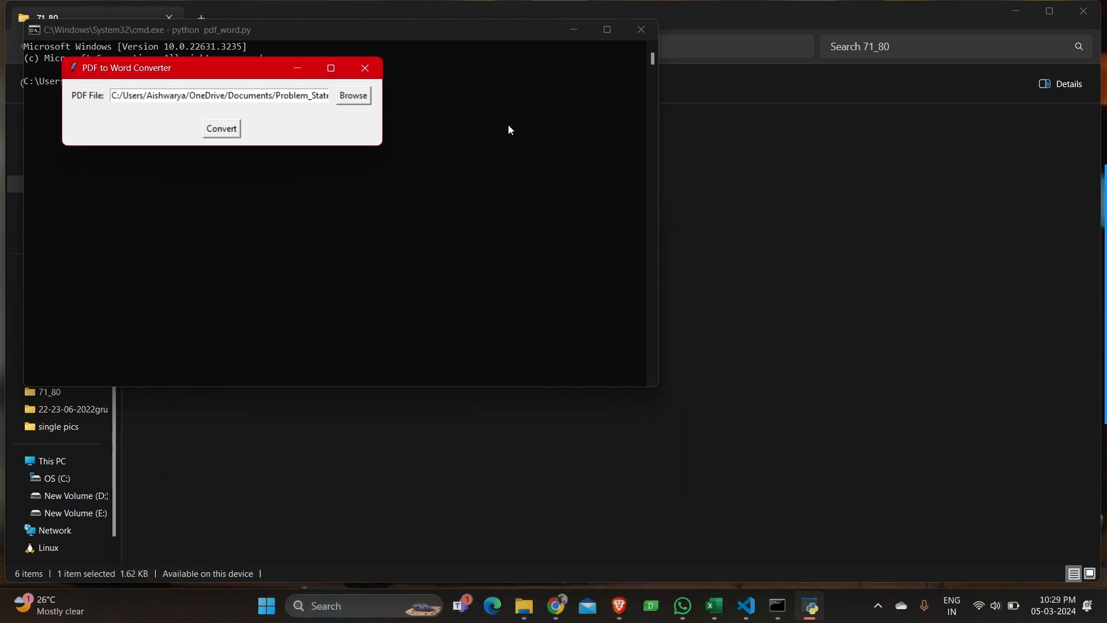
click(220, 129)
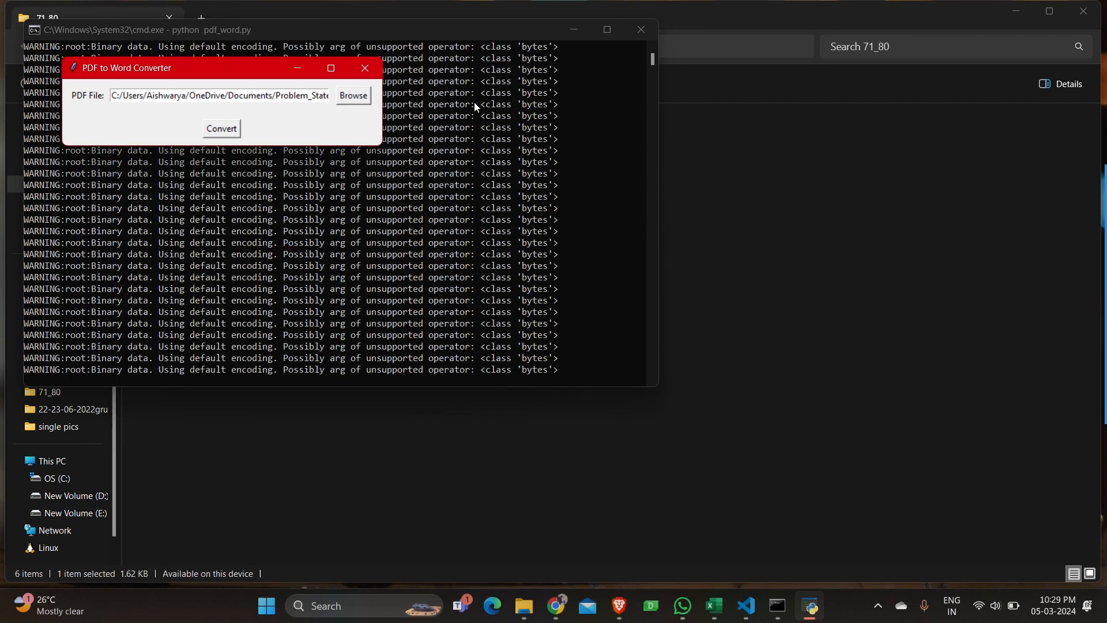
click(220, 129)
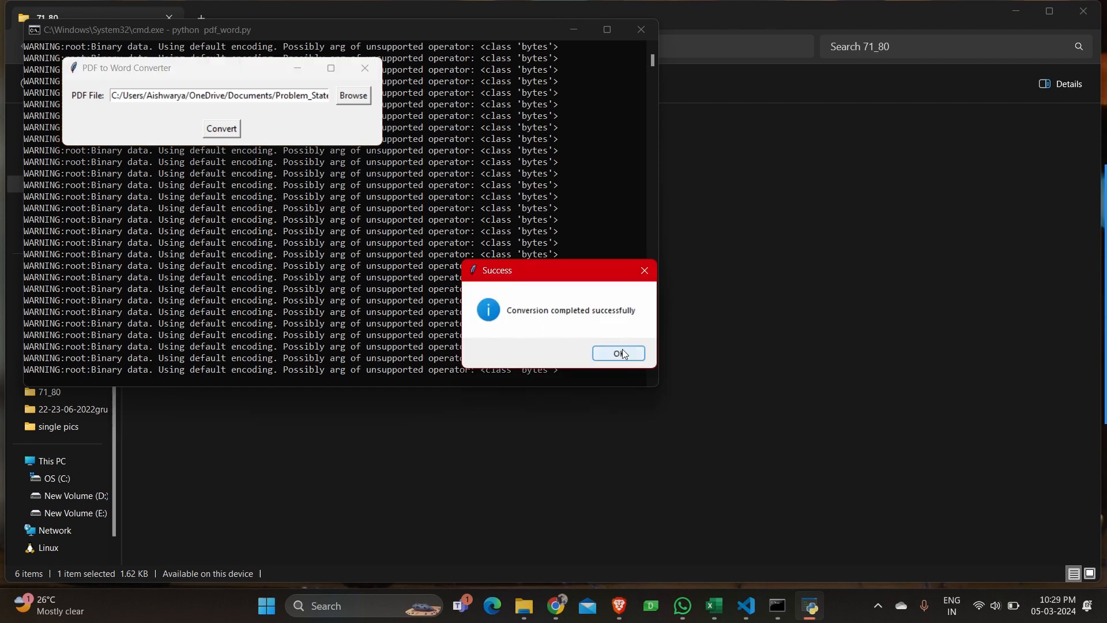
click(618, 353)
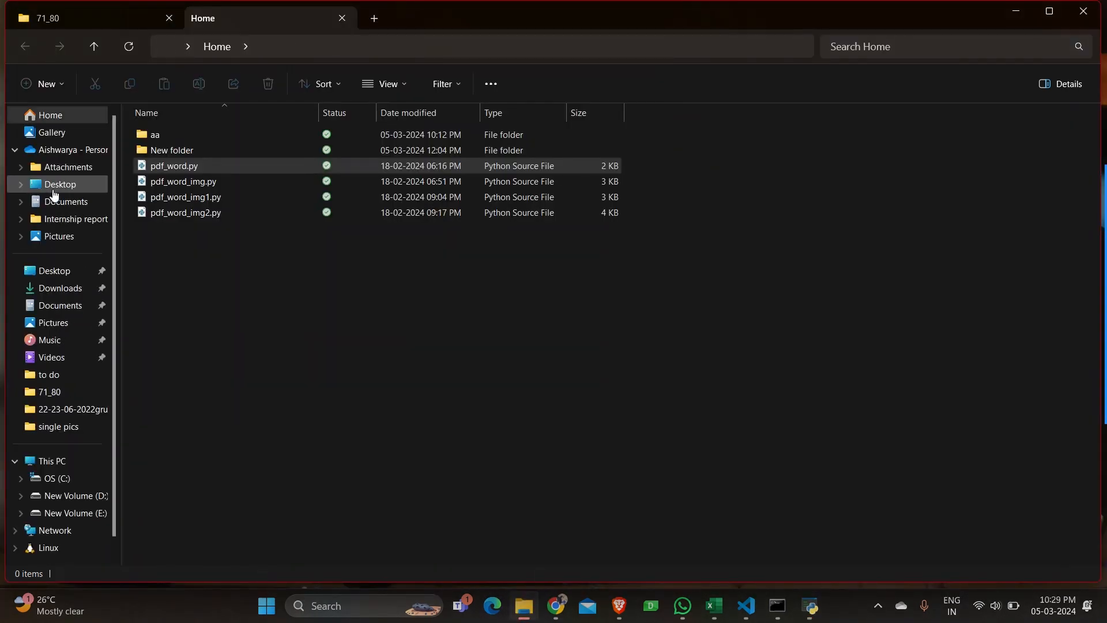
- Open word.docx from the Downloads folder
click(60, 289)
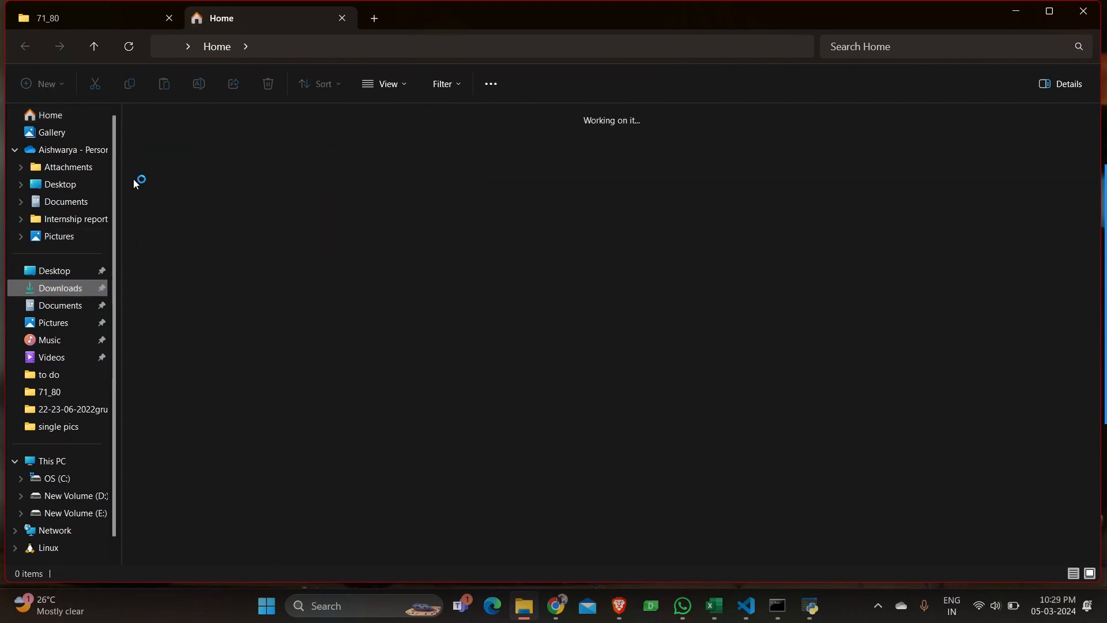
click(60, 288)
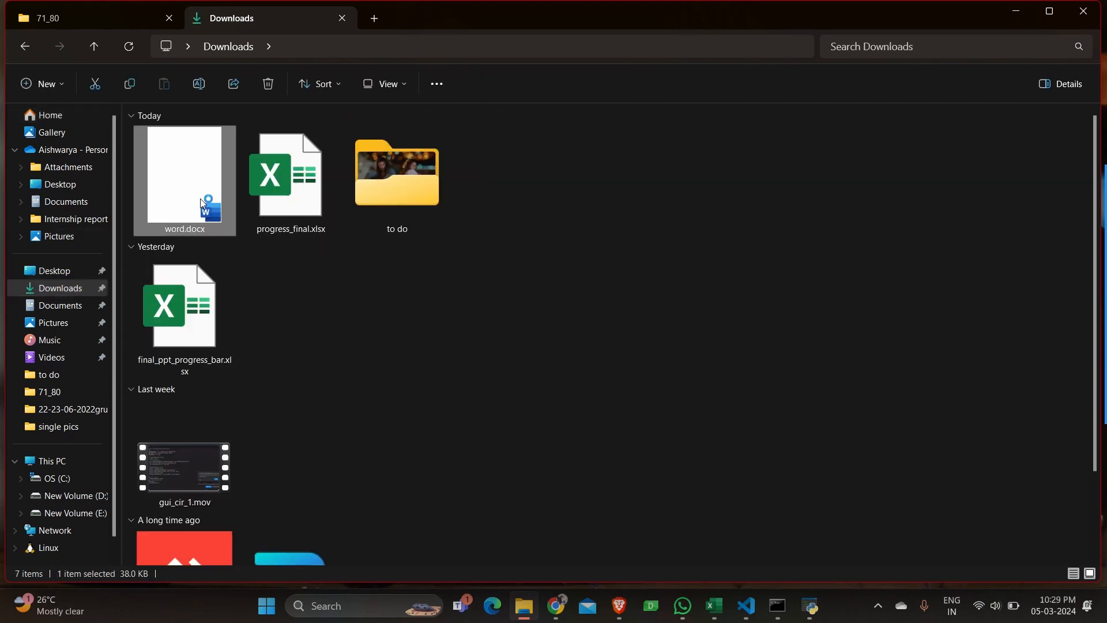
double_click(184, 180)
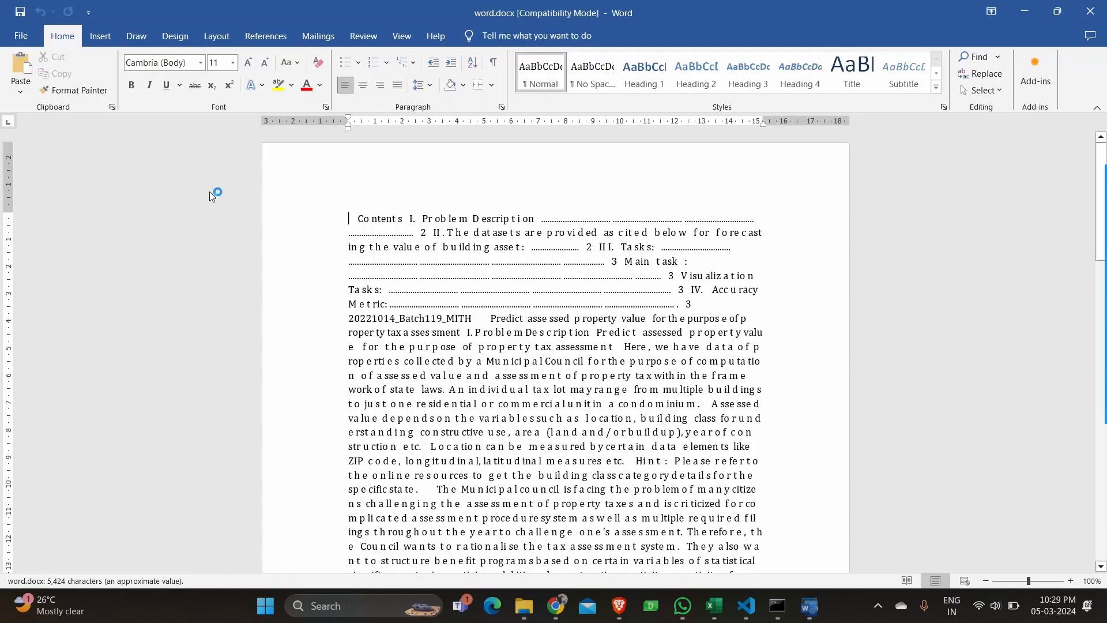
- Scroll word.docx down to the Visualization Tasks and Accuracy Metric sections
scroll(down, 3)
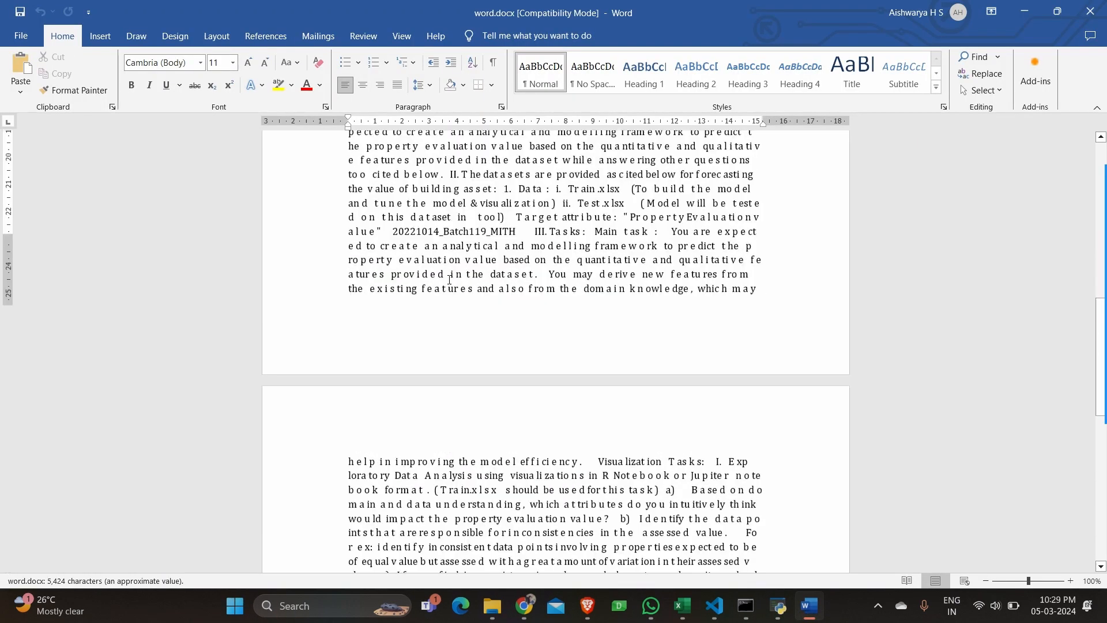
scroll(down, 3)
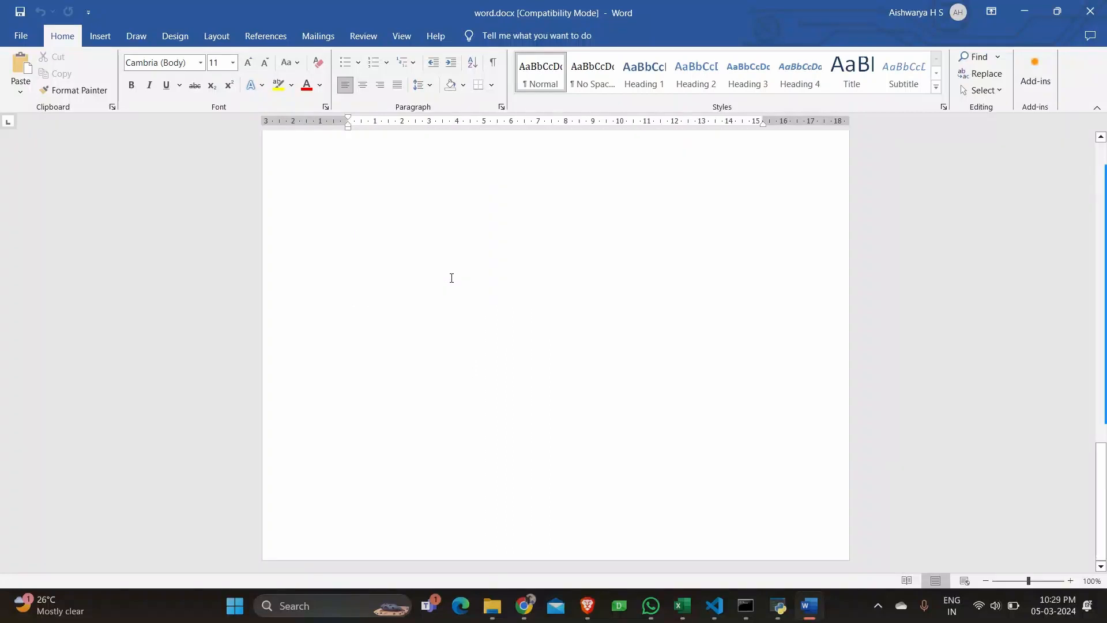
scroll(down, 3)
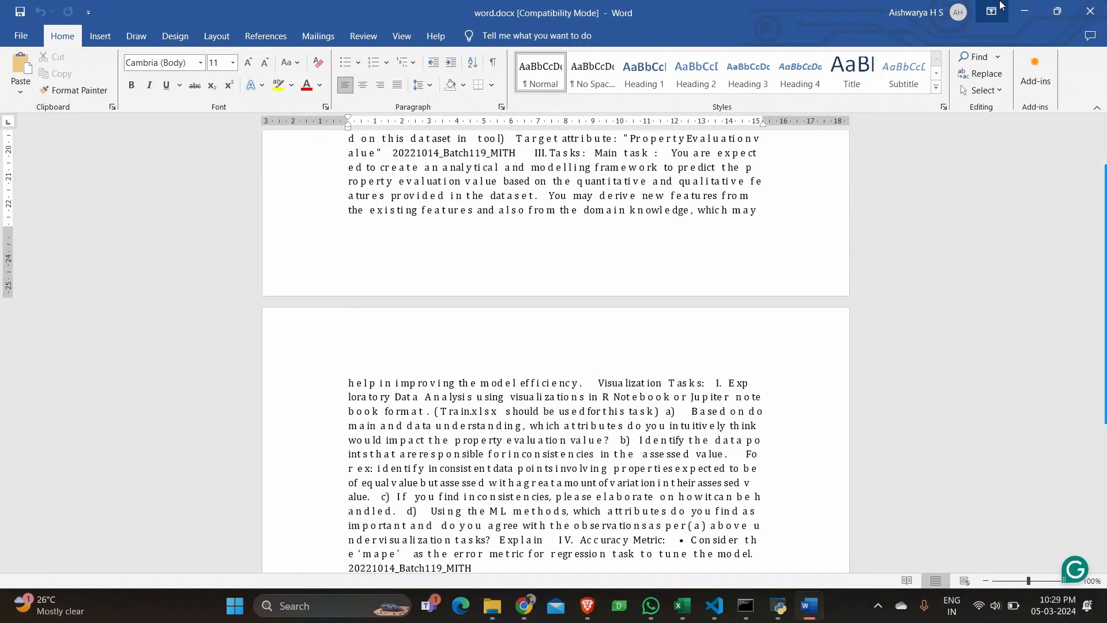